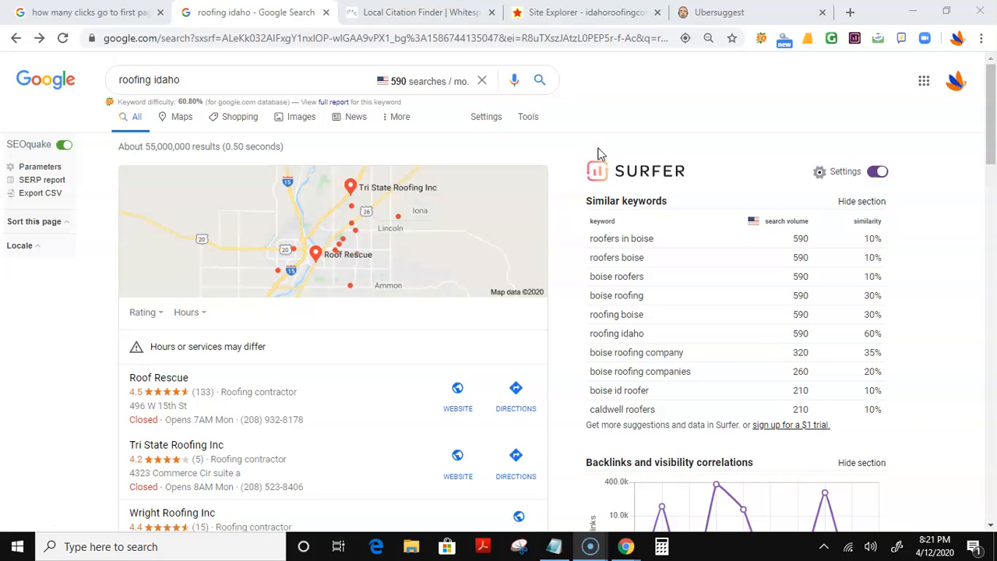
mouse_move(97, 133)
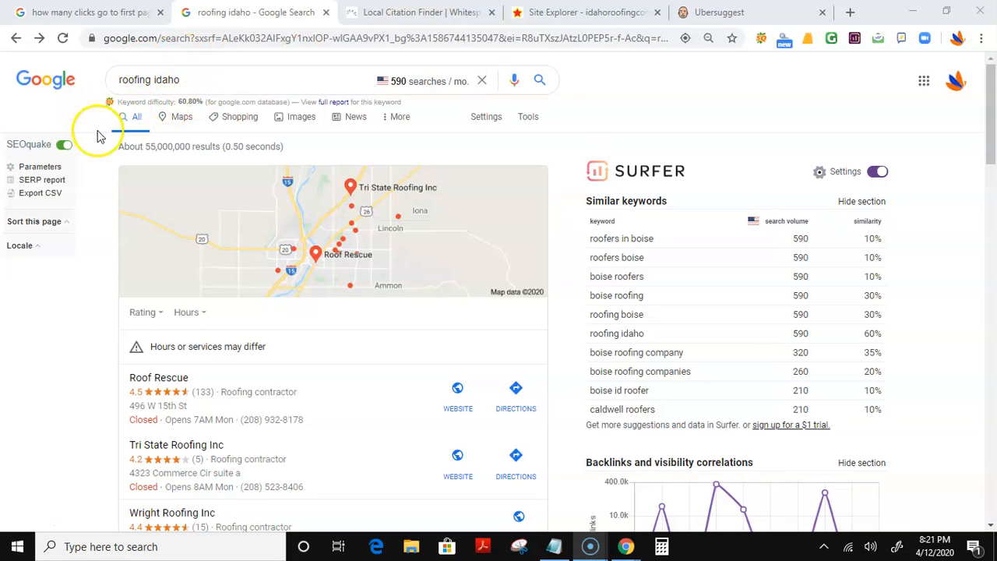
mouse_move(402, 66)
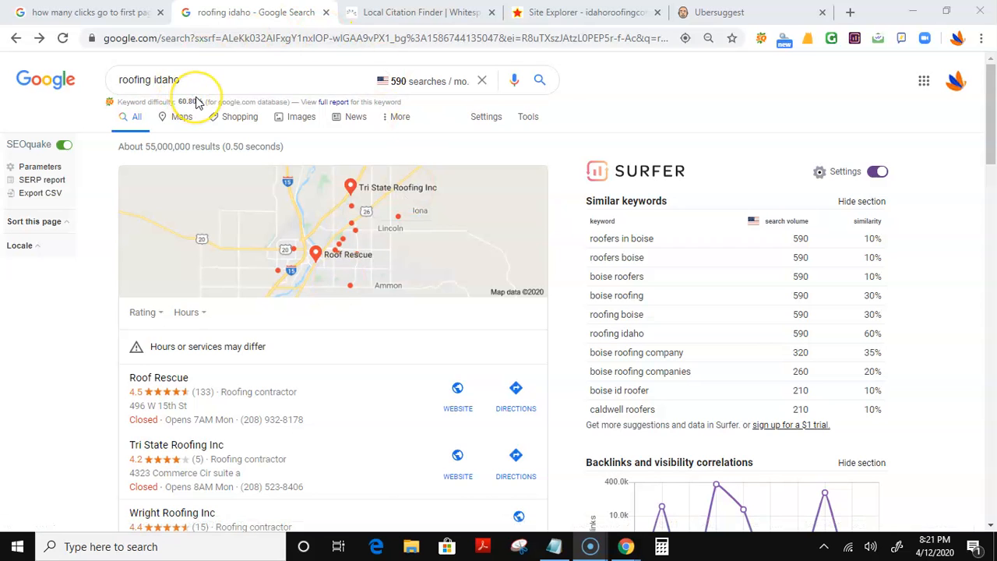
mouse_move(198, 100)
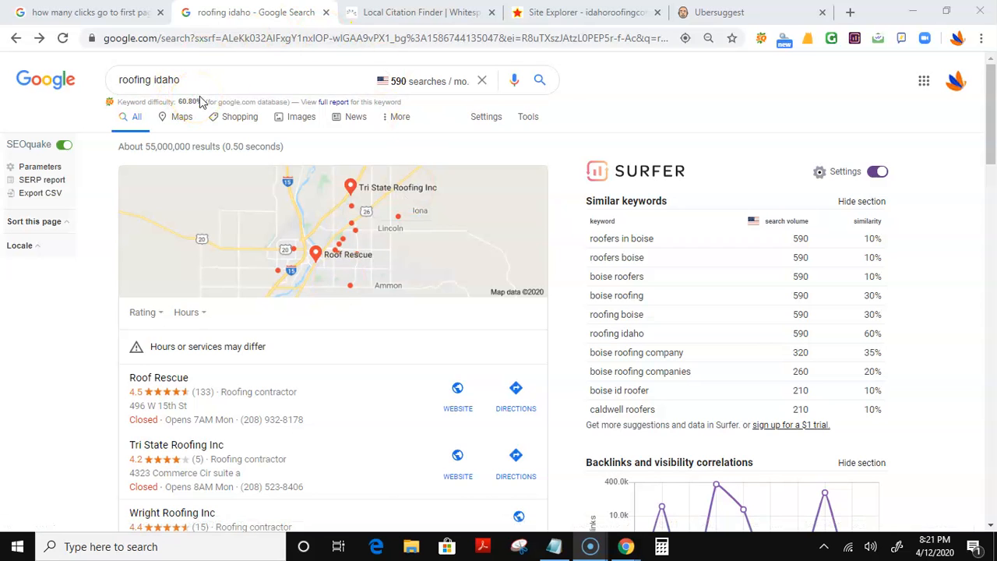
Scroll the results and view the article about clicks on Google's first page.
scroll(down, 3)
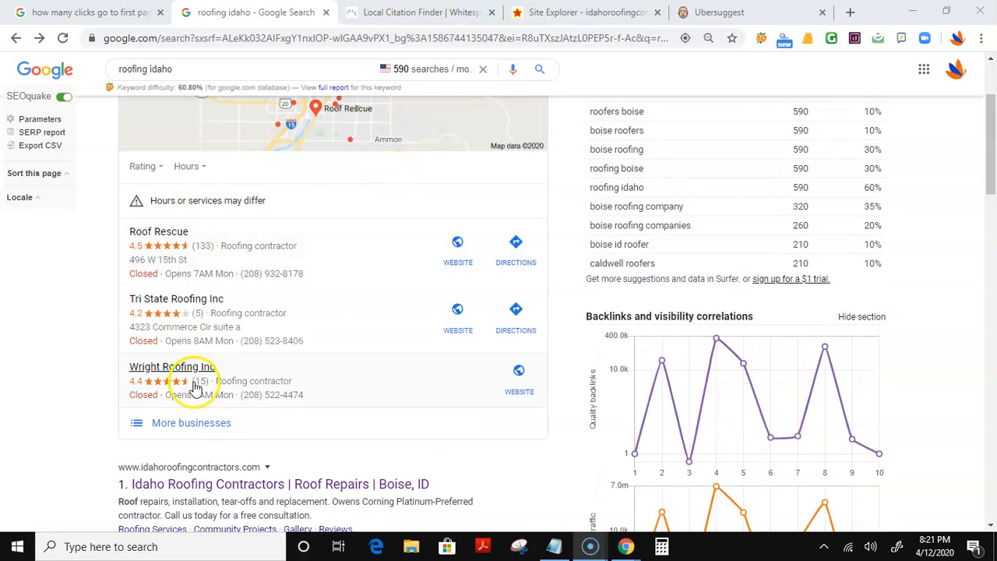
scroll(down, 3)
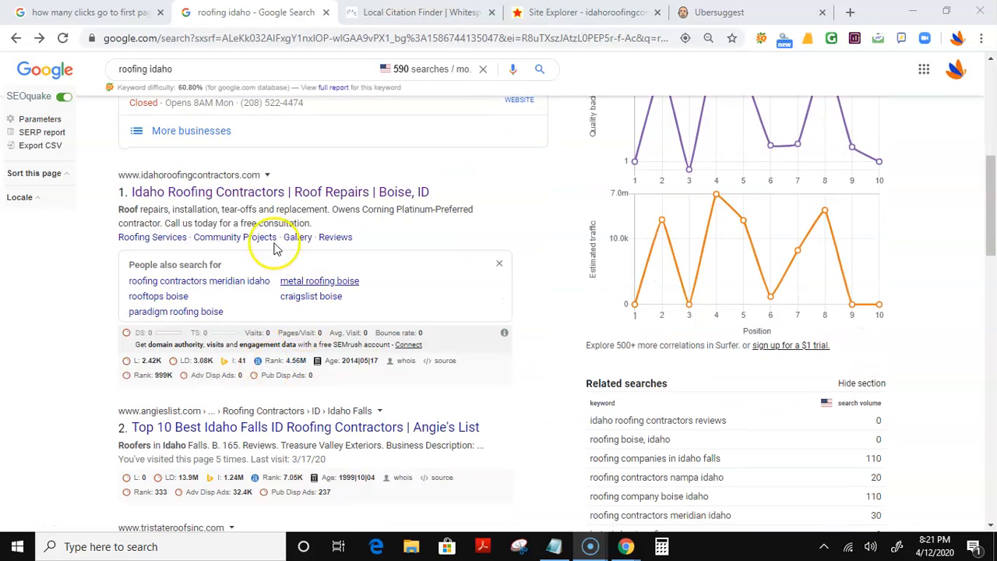
mouse_move(191, 257)
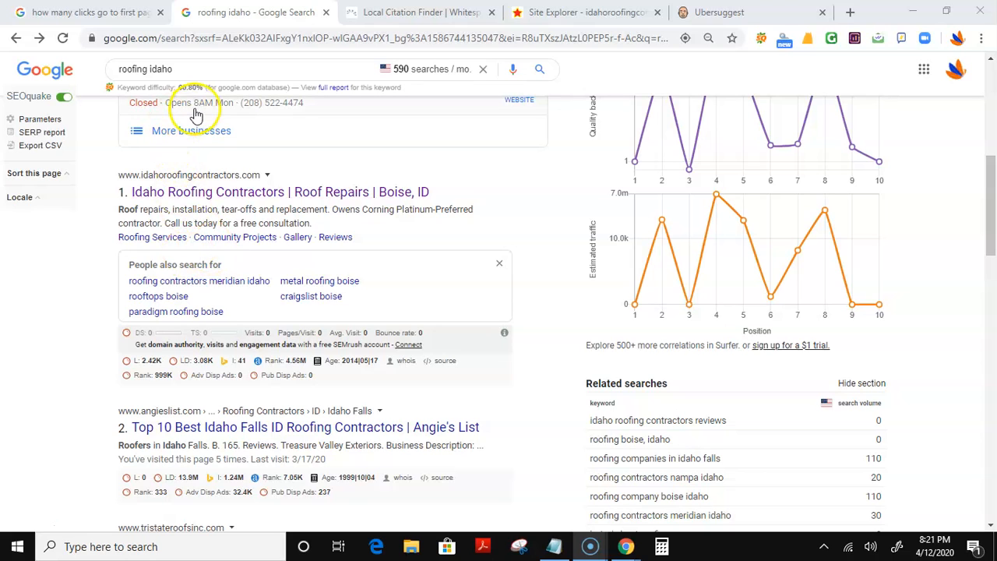
mouse_move(98, 17)
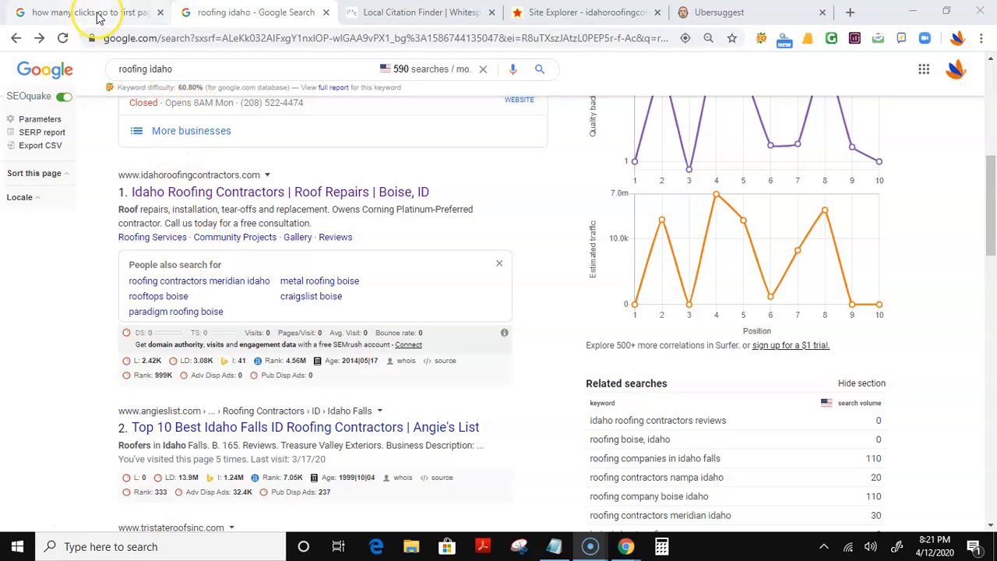
click(90, 12)
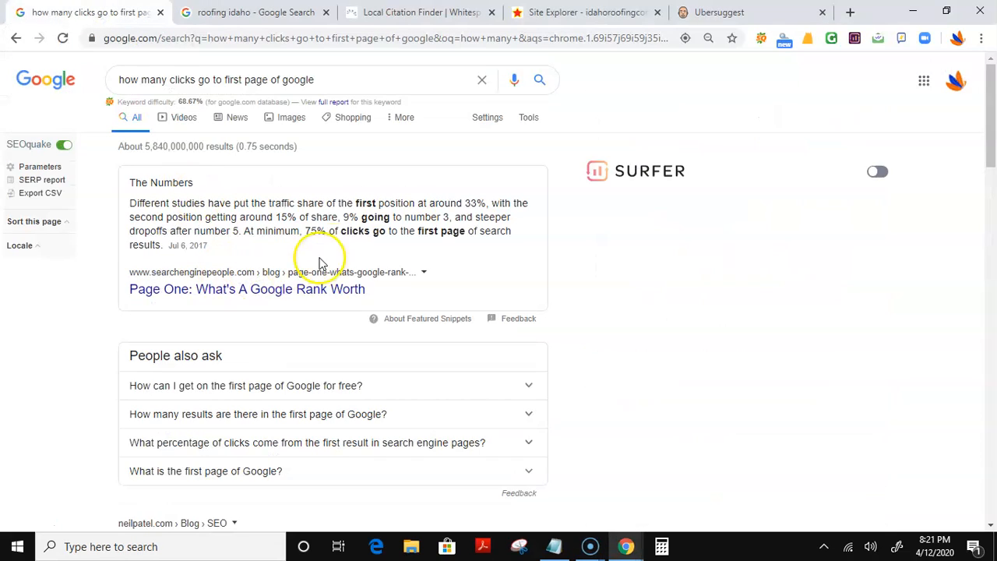
mouse_move(356, 252)
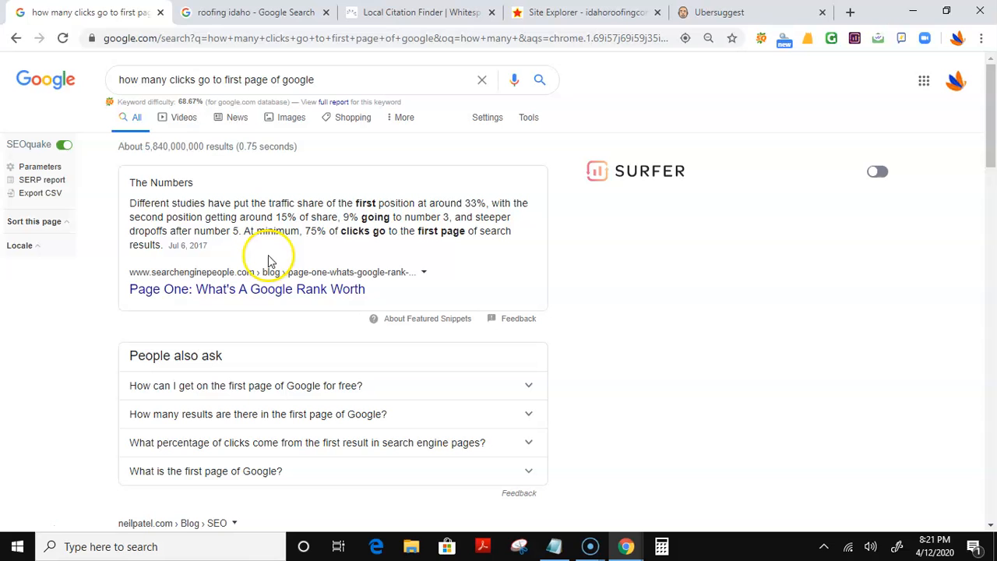
Scroll back through the roofing idaho results, then view Roof Rescue's 54 citation sources.
click(253, 12)
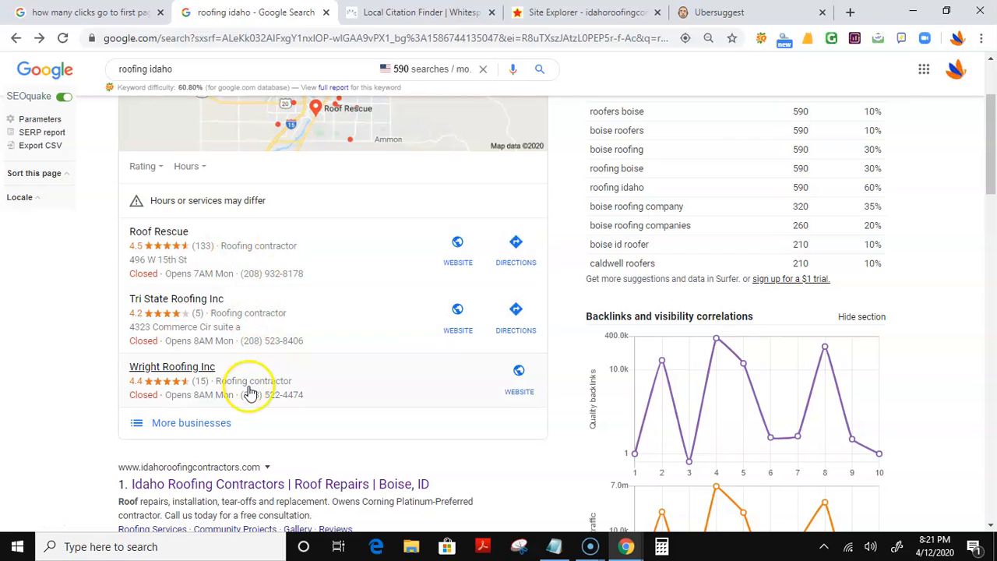
scroll(down, 3)
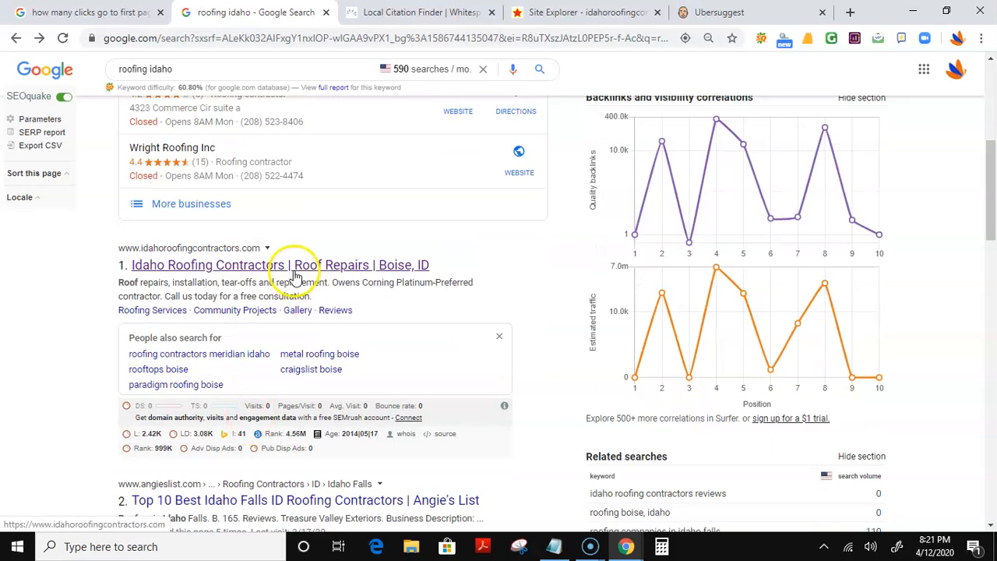
scroll(down, 3)
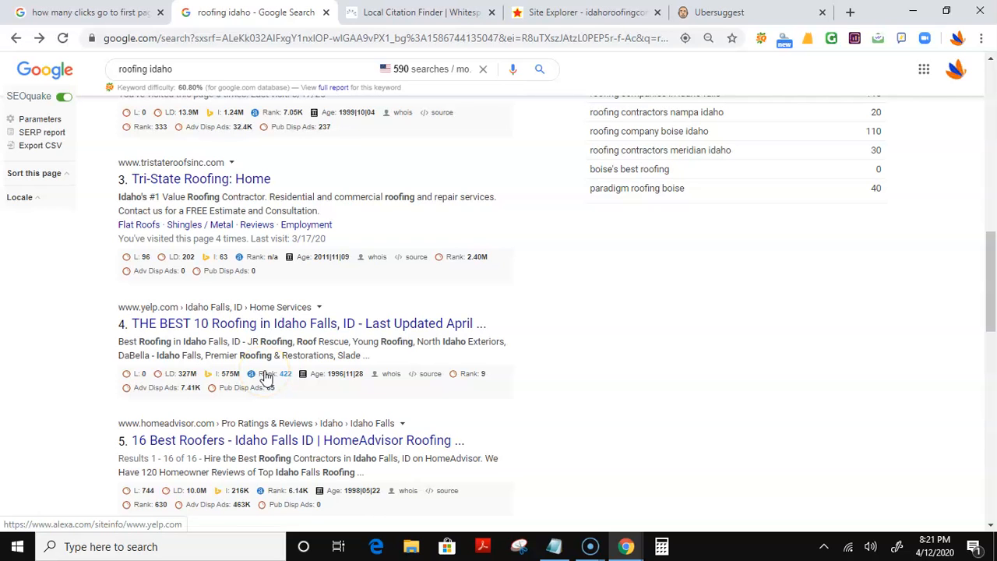
scroll(down, 3)
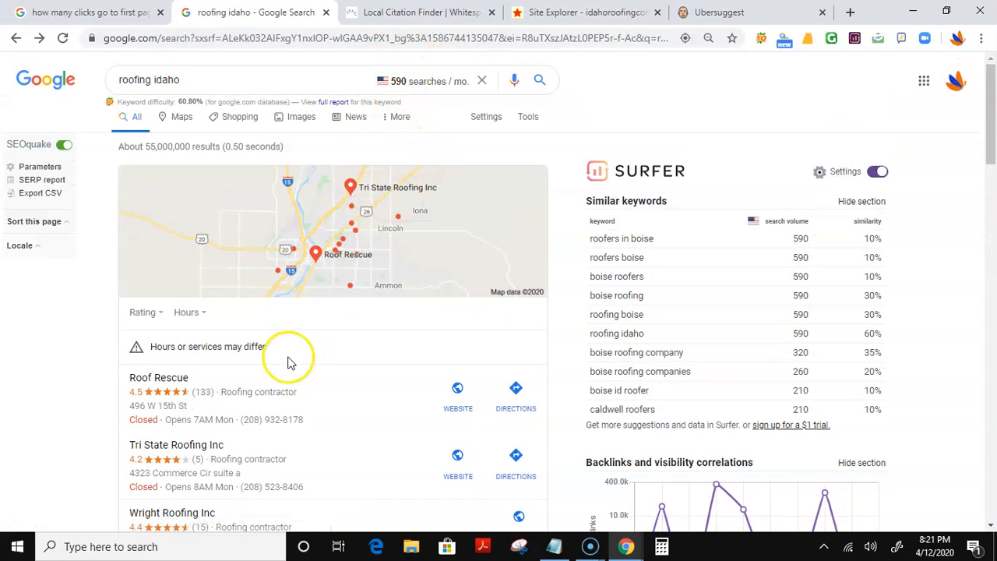
scroll(down, 3)
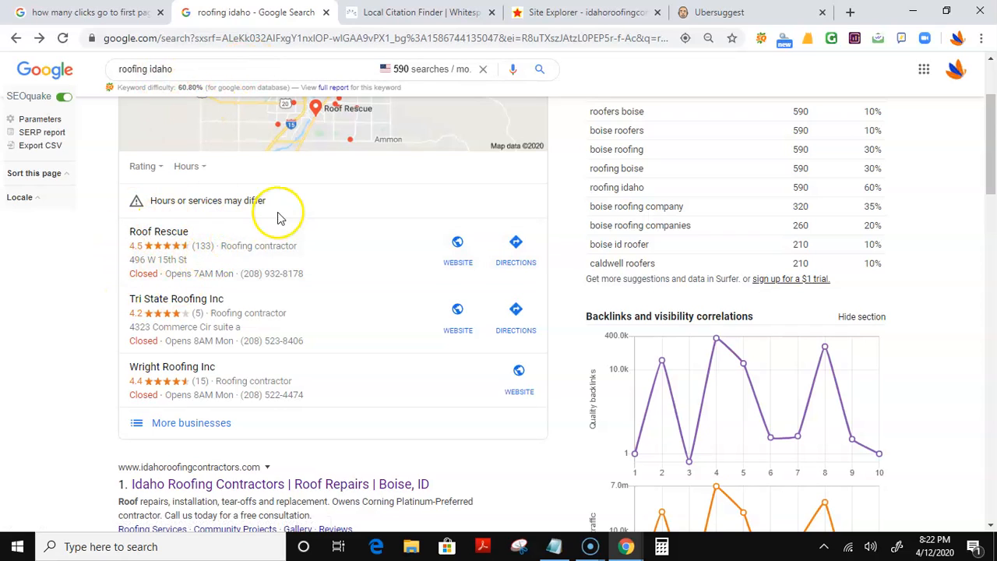
mouse_move(208, 287)
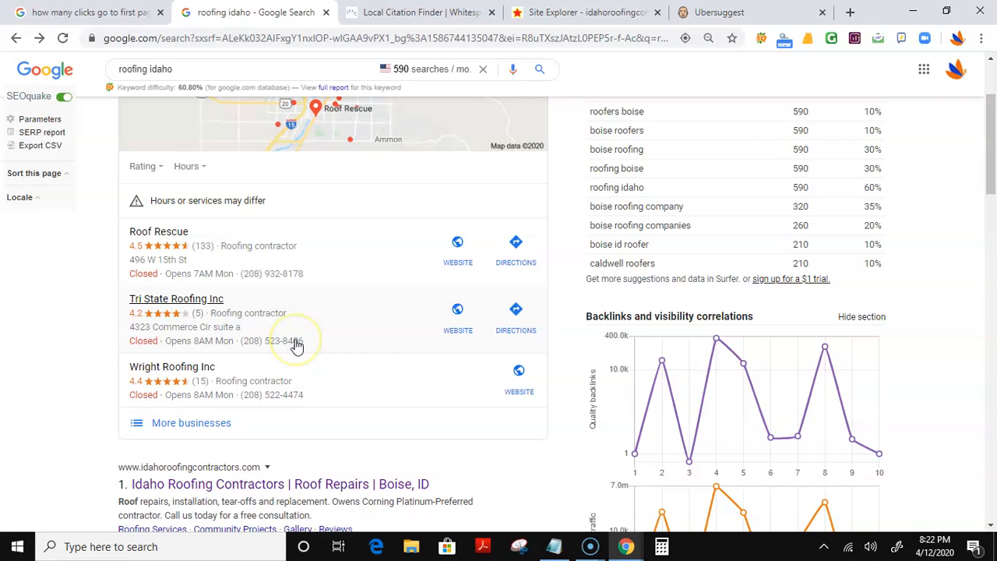
mouse_move(172, 322)
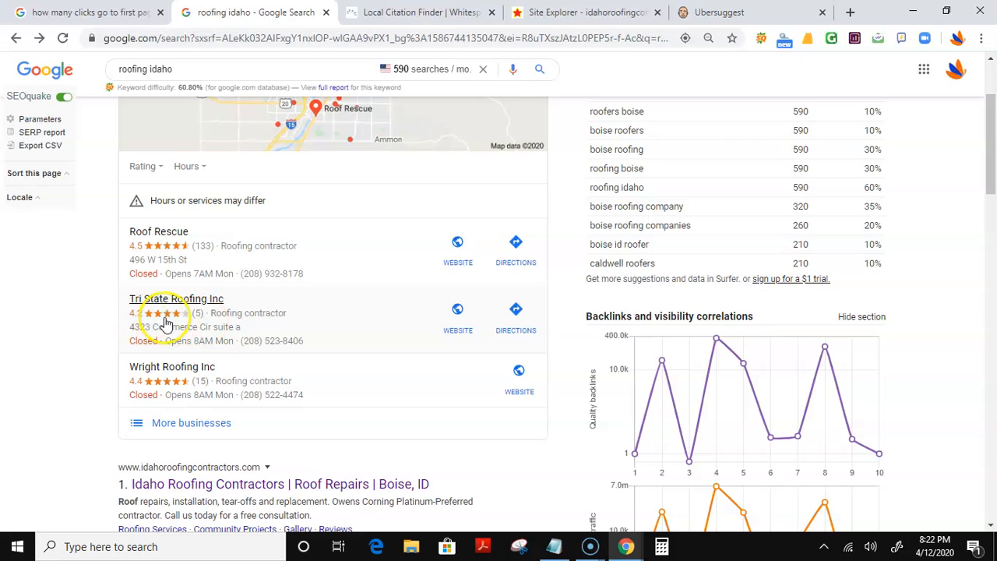
mouse_move(109, 374)
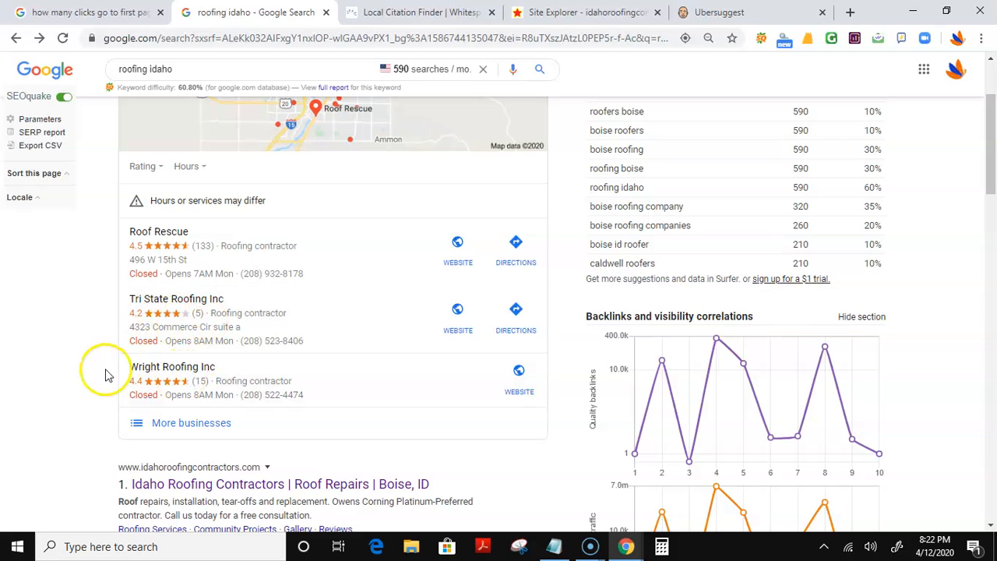
mouse_move(208, 388)
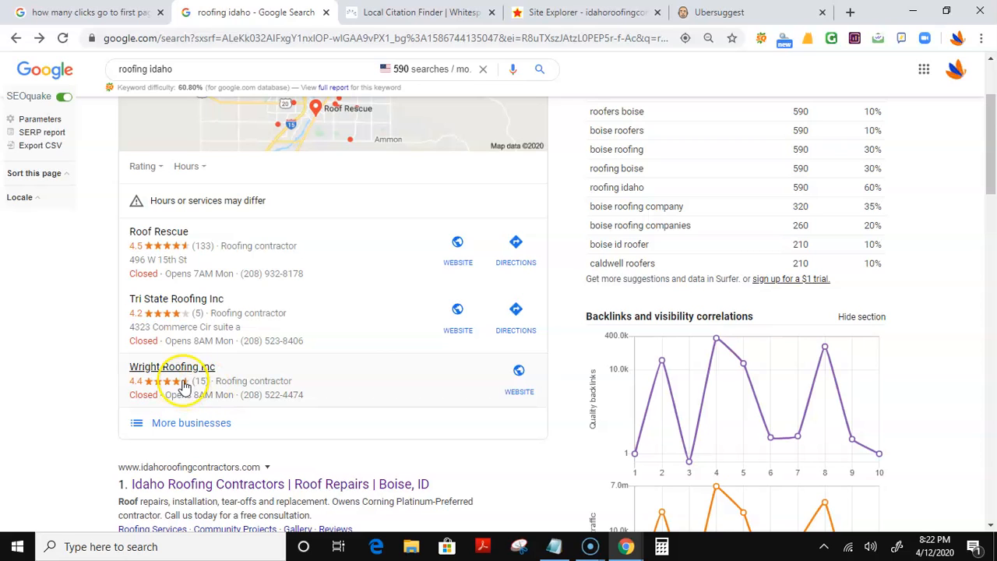
mouse_move(249, 337)
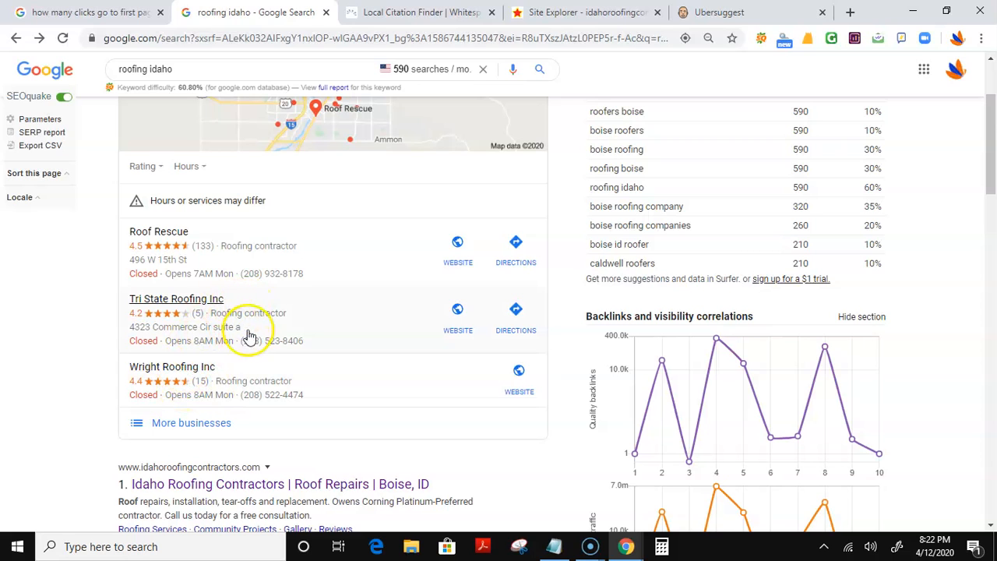
mouse_move(215, 254)
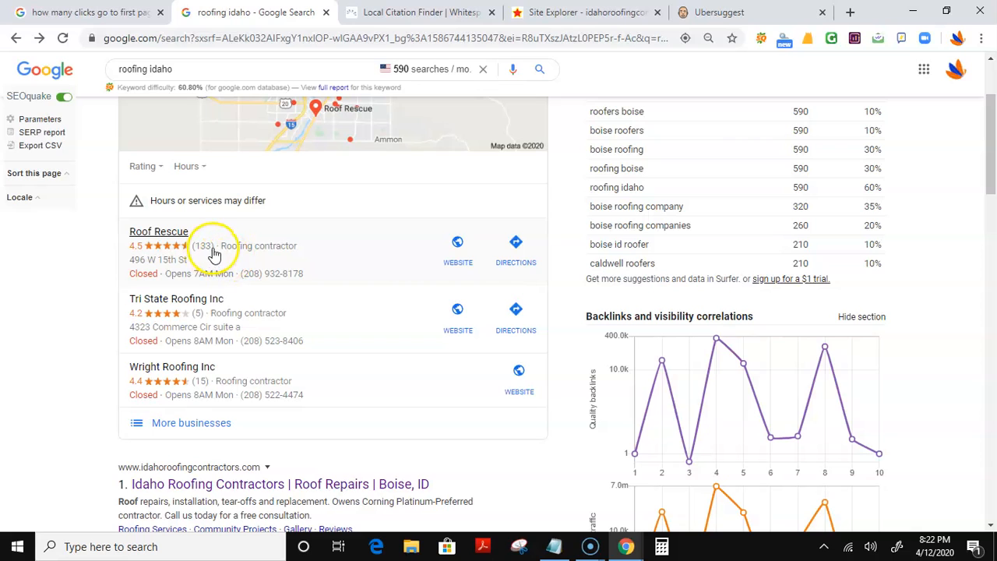
mouse_move(341, 261)
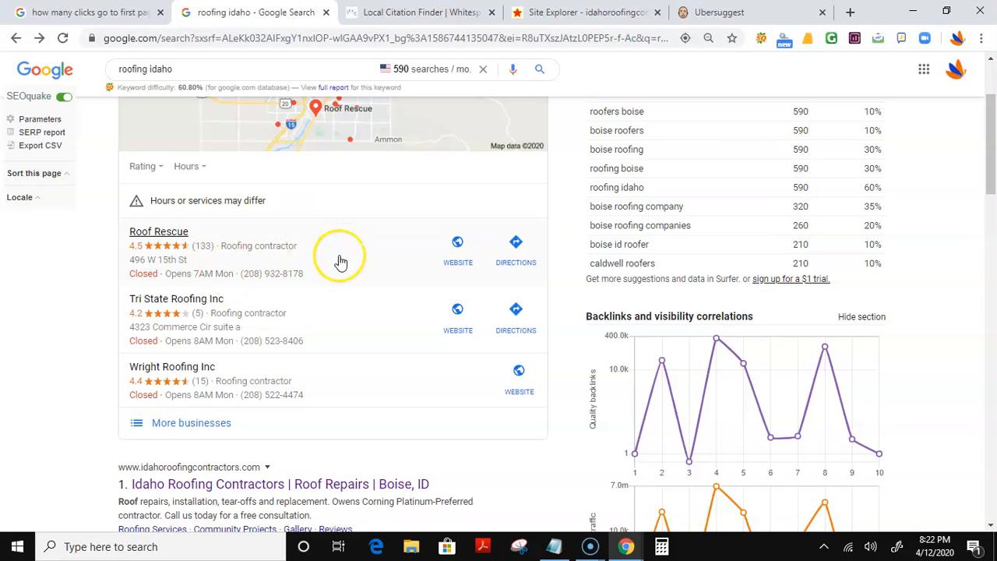
mouse_move(131, 196)
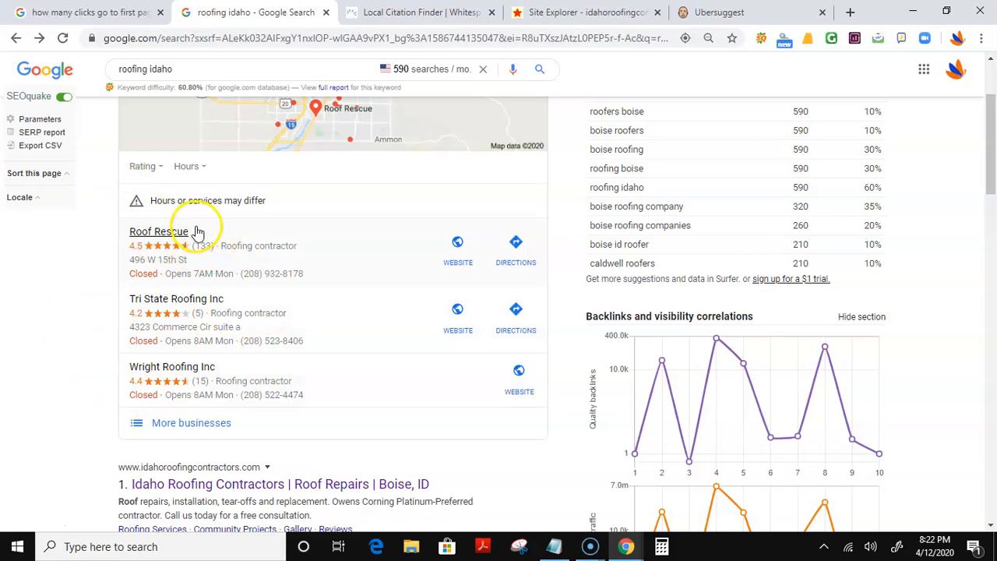
click(419, 11)
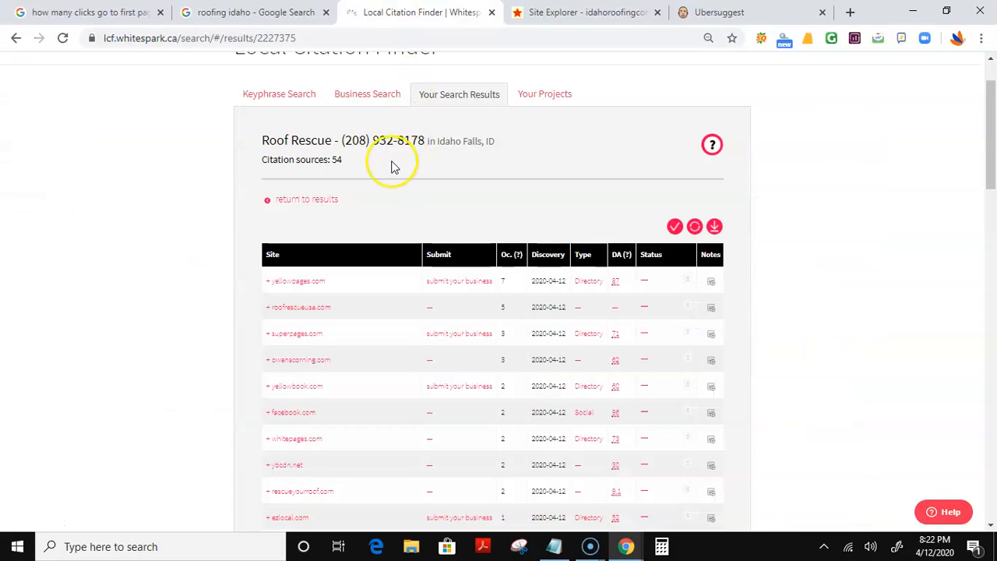
mouse_move(317, 183)
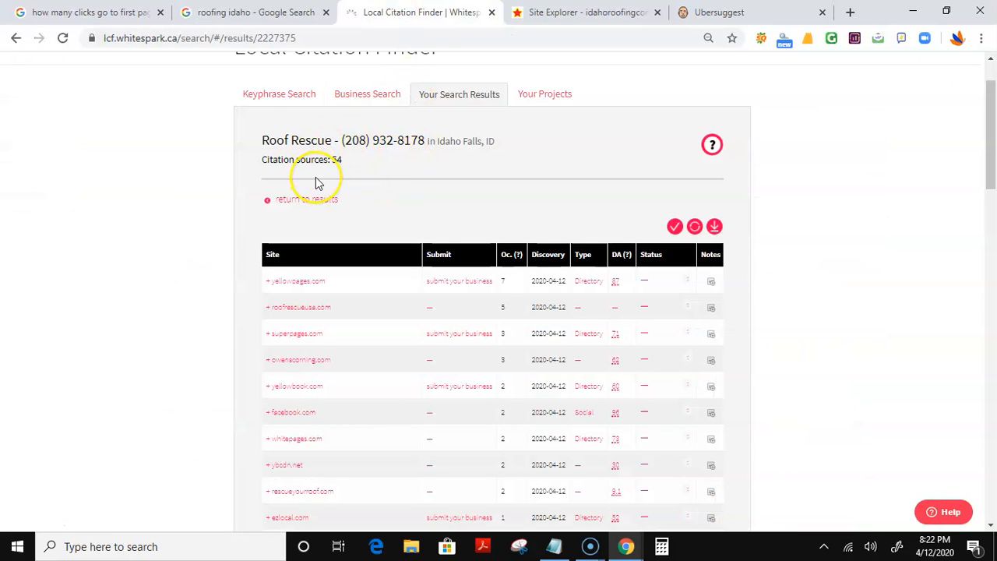
mouse_move(419, 171)
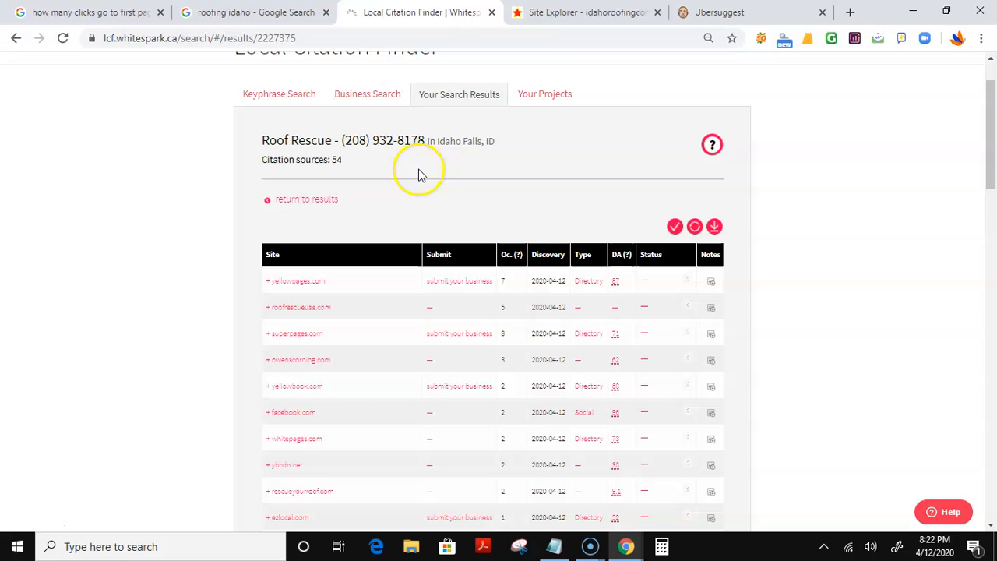
mouse_move(467, 385)
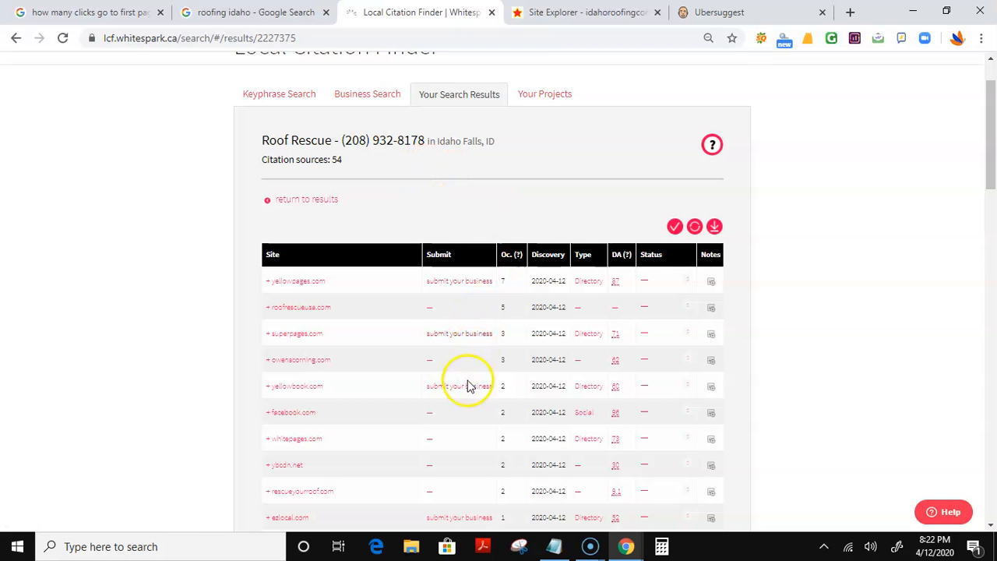
Go back to the roofing idaho results showing Roof Rescue and two other map listings.
click(249, 11)
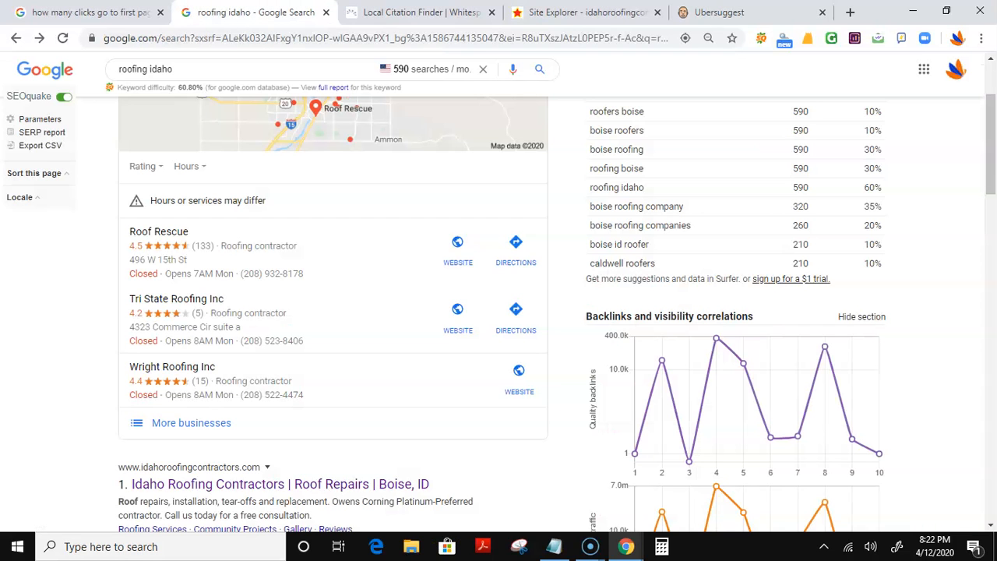
mouse_move(304, 304)
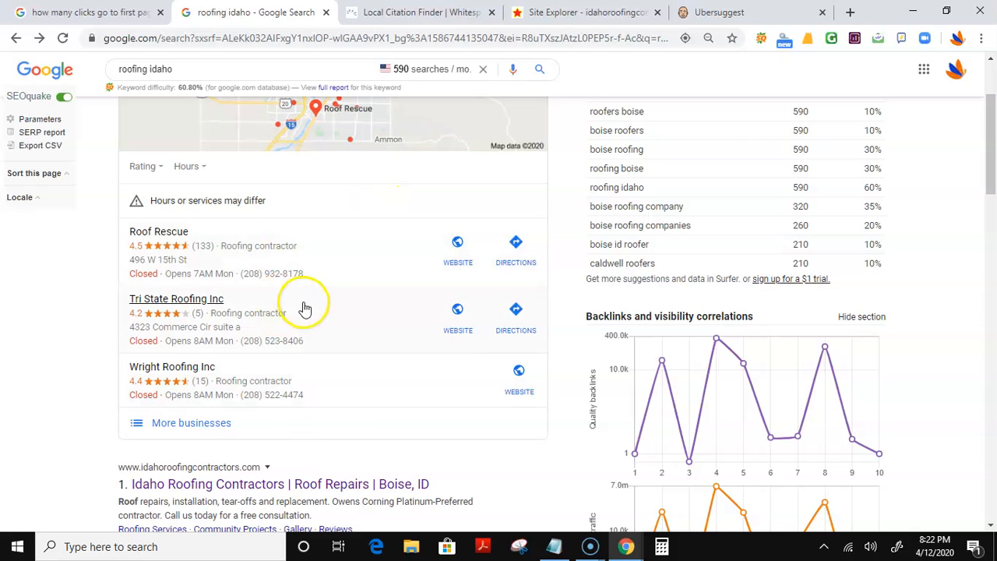
mouse_move(349, 260)
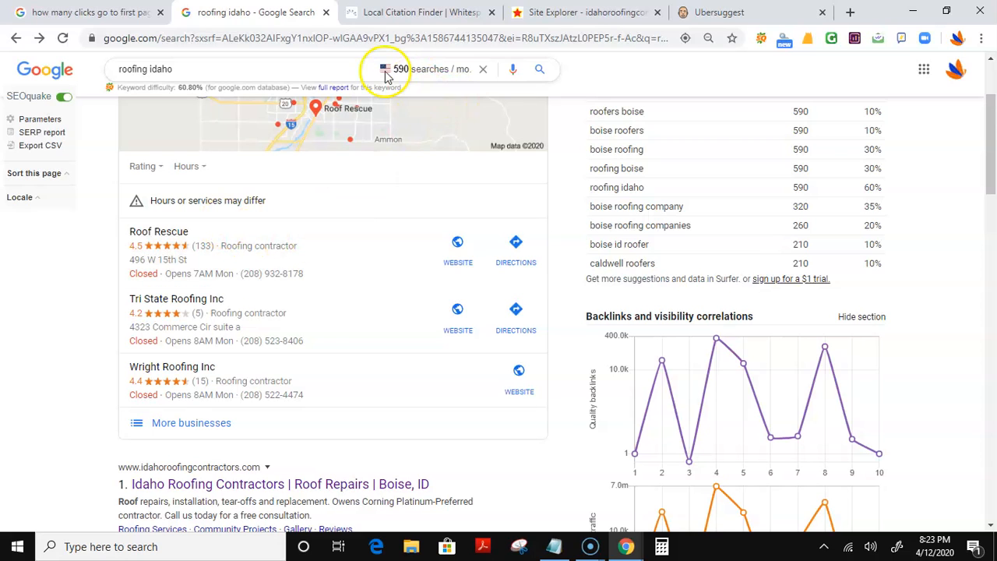
mouse_move(448, 57)
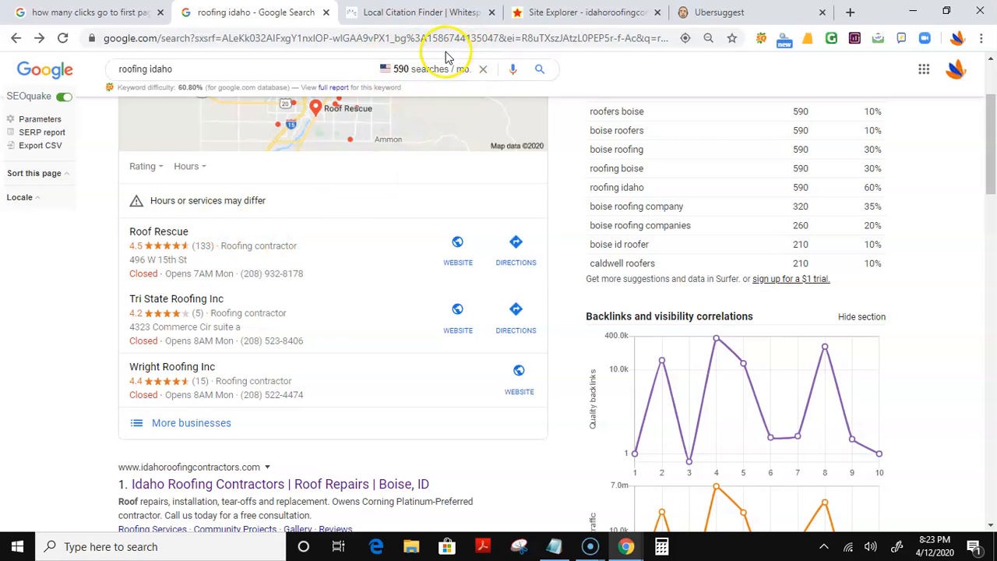
scroll(down, 3)
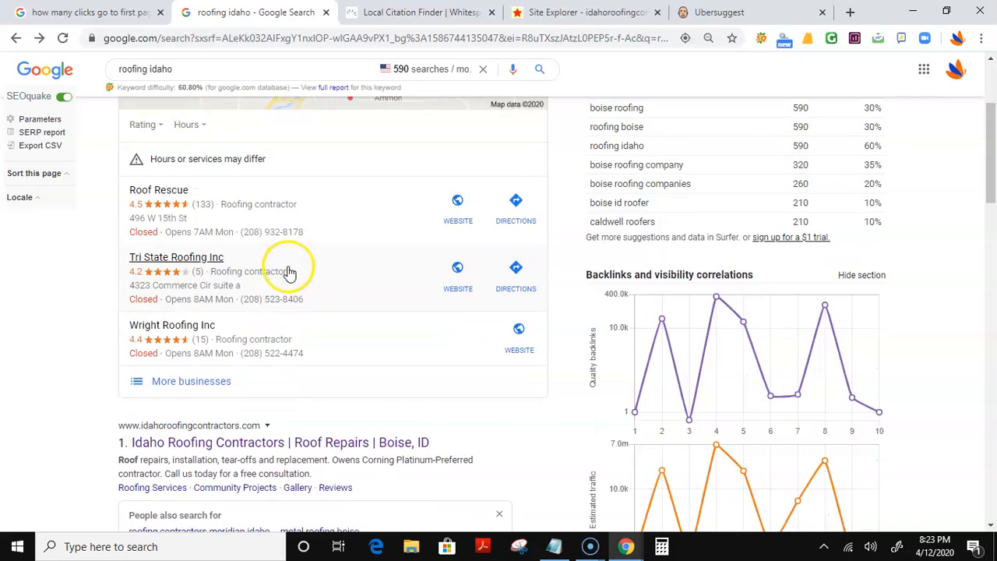
scroll(down, 3)
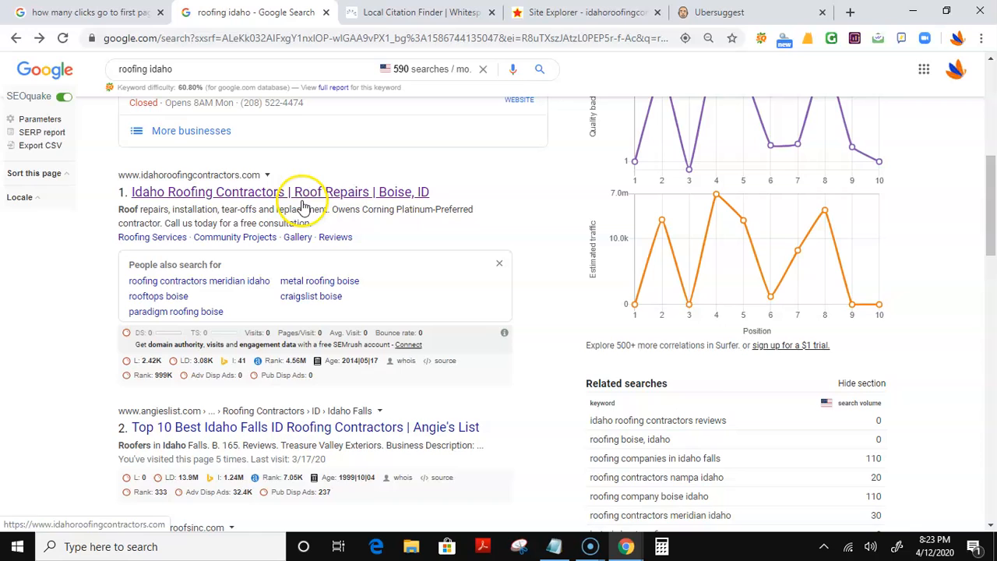
mouse_move(335, 195)
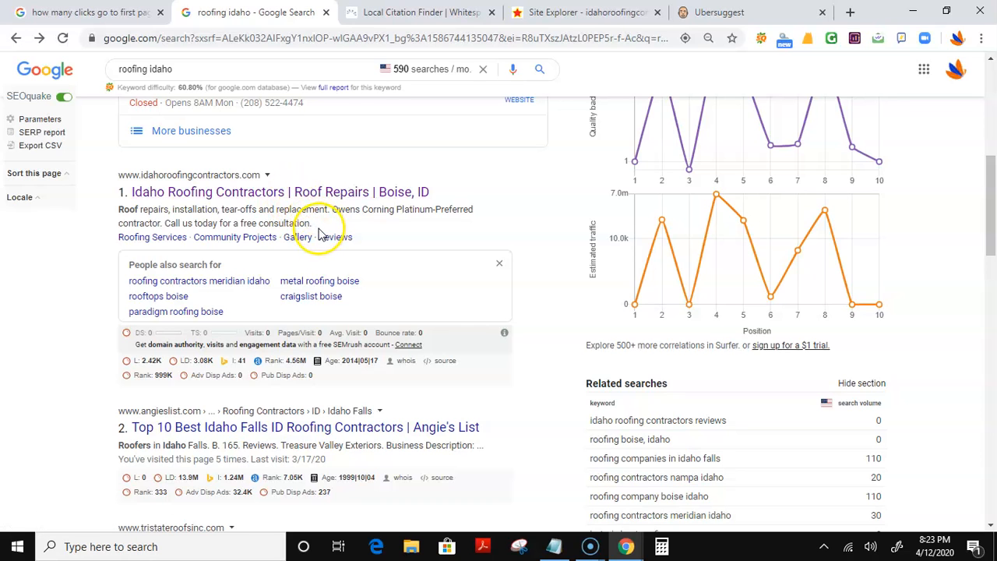
scroll(down, 3)
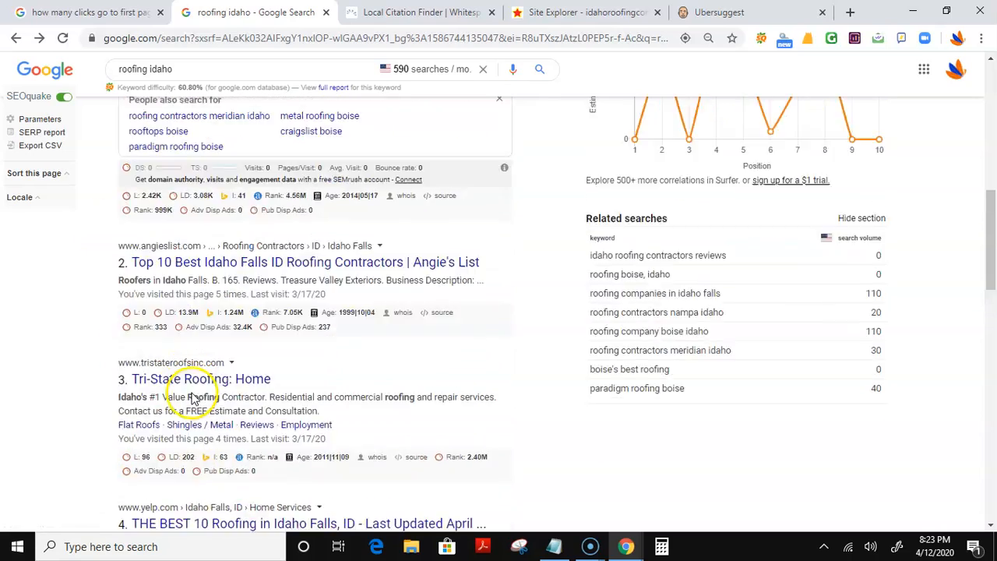
scroll(down, 3)
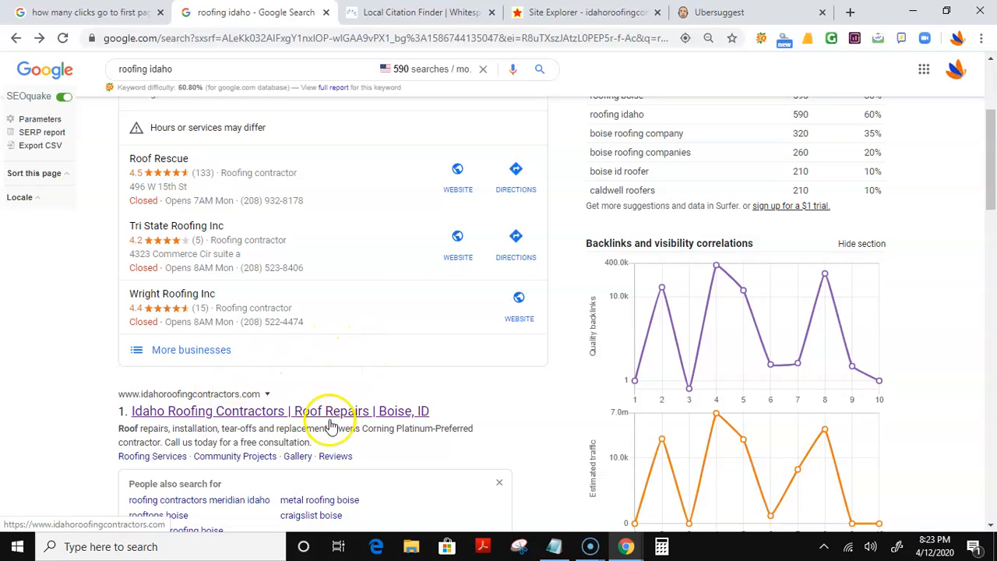
View the top-ranked Idaho Roofing Contractors homepage in a new tab, then scroll the Google results.
click(279, 410)
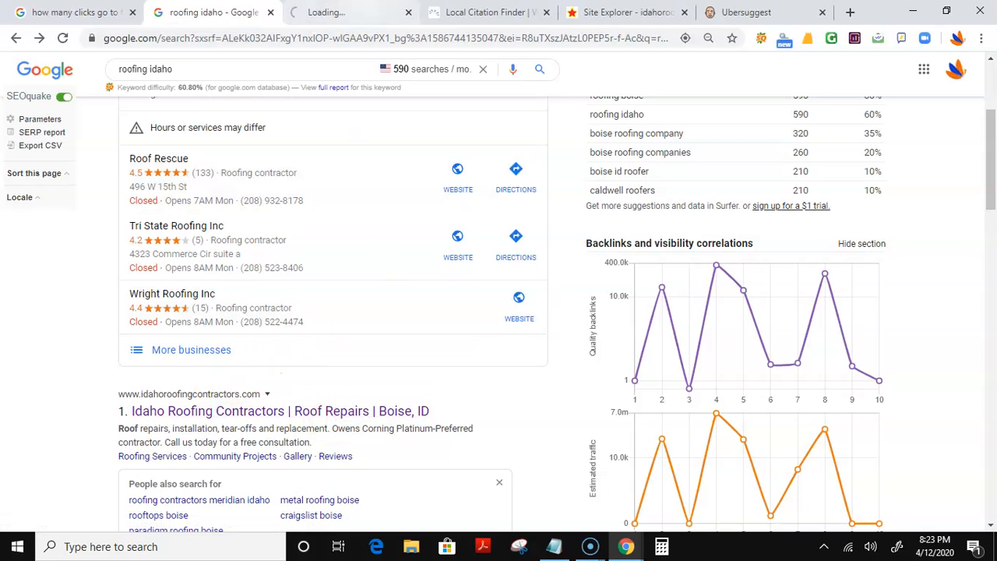
click(279, 410)
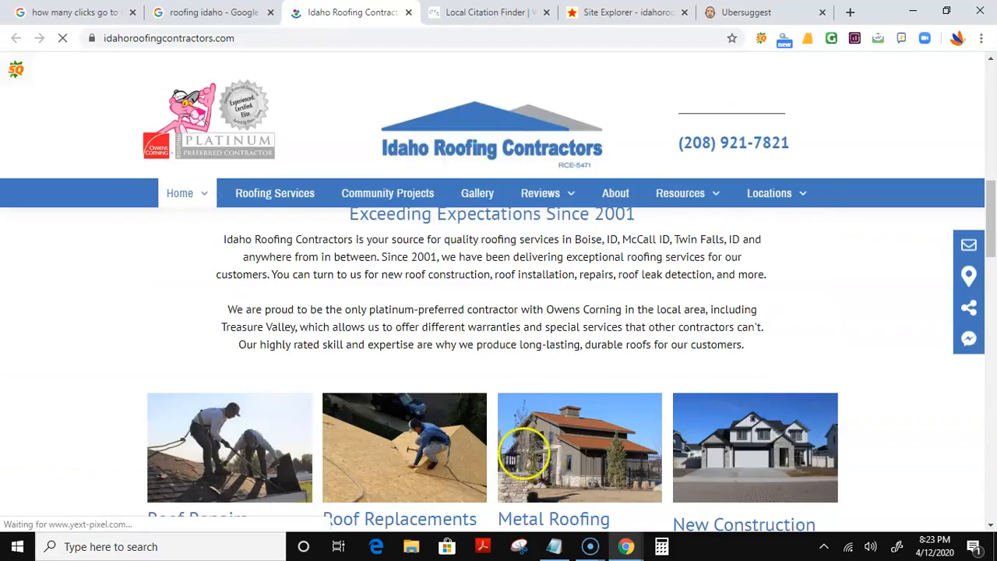
click(210, 12)
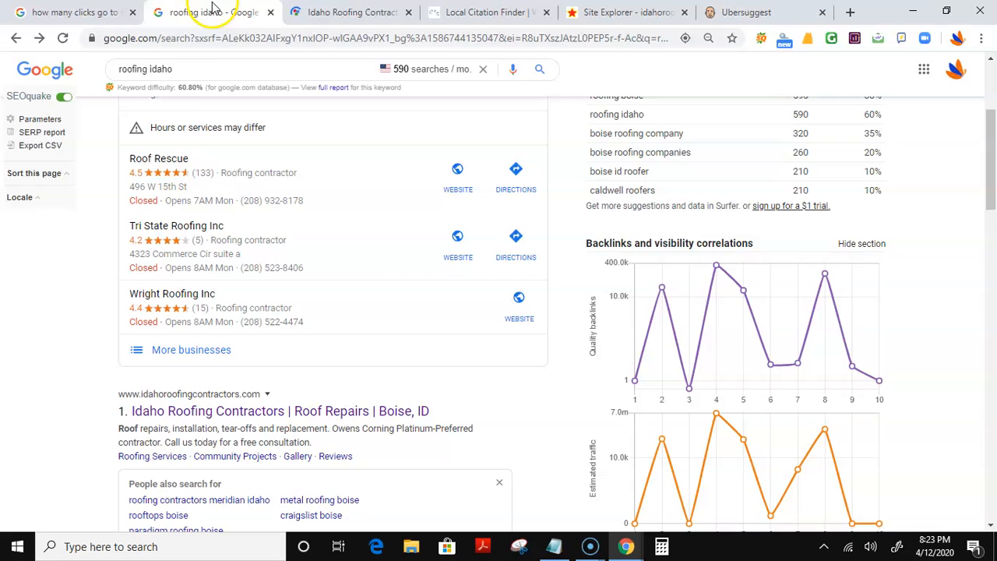
mouse_move(230, 105)
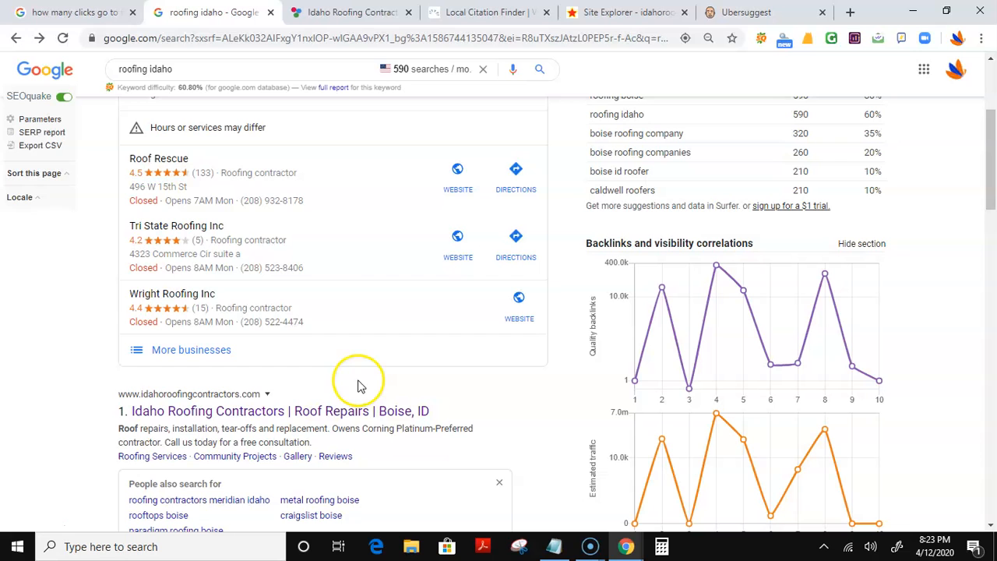
scroll(down, 3)
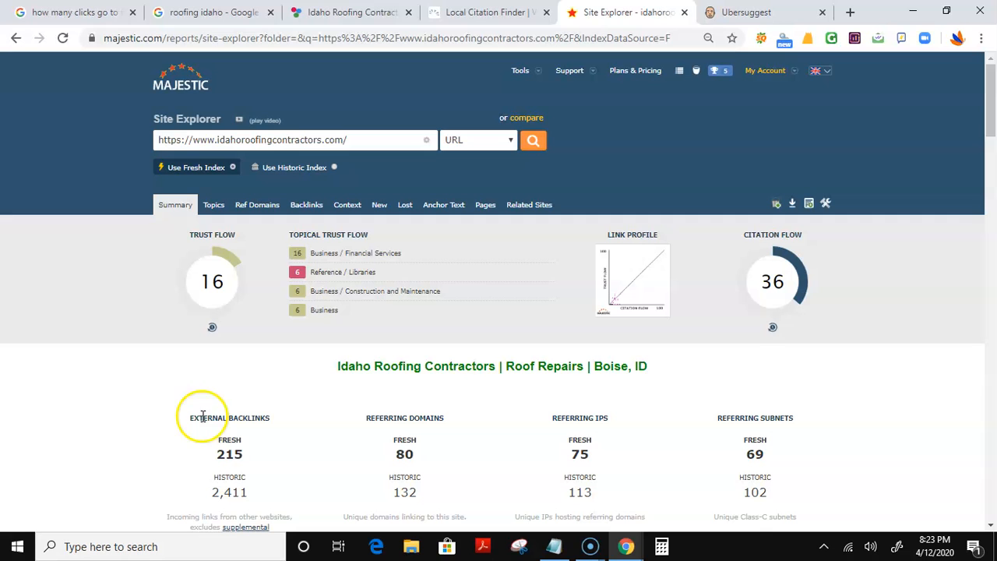
mouse_move(362, 476)
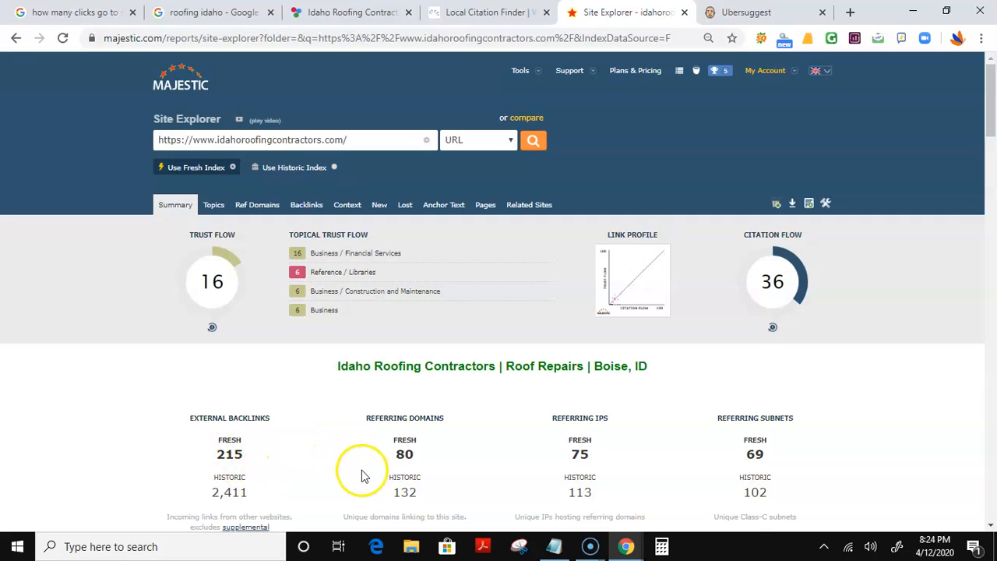
Review idahoroofingcontractors.com in Majestic: Trust Flow 16, Citation Flow 36, 215 fresh backlinks.
click(215, 12)
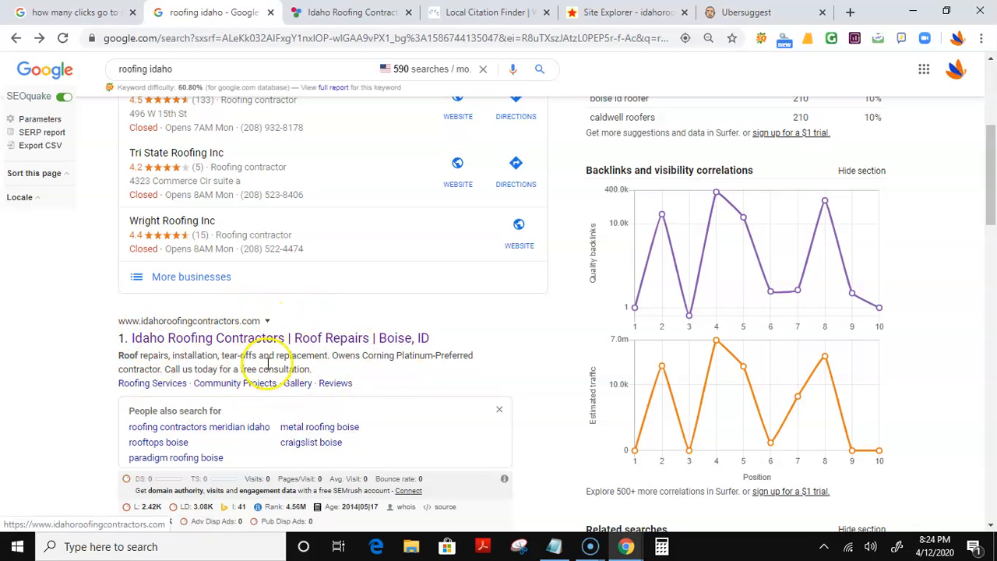
scroll(down, 3)
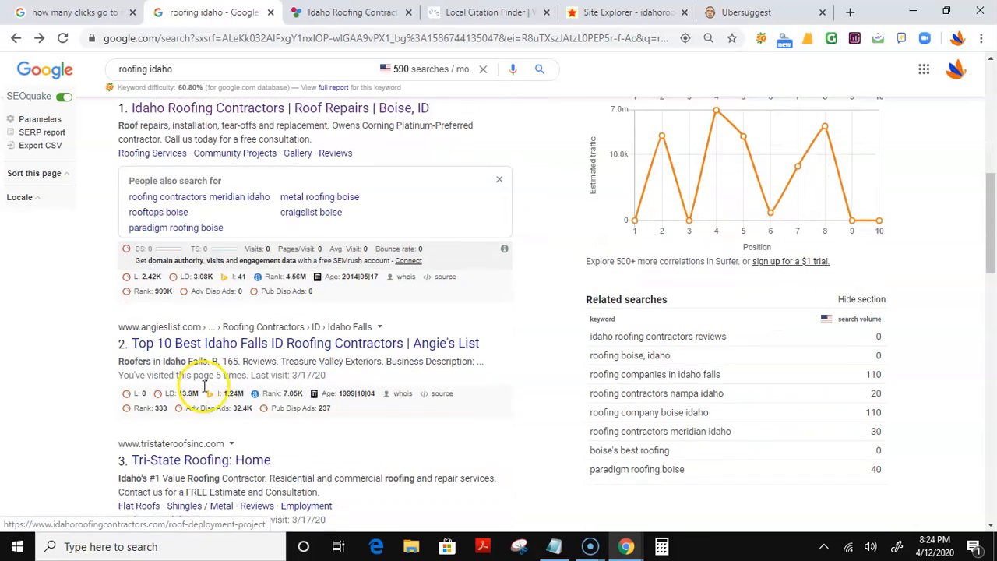
scroll(down, 3)
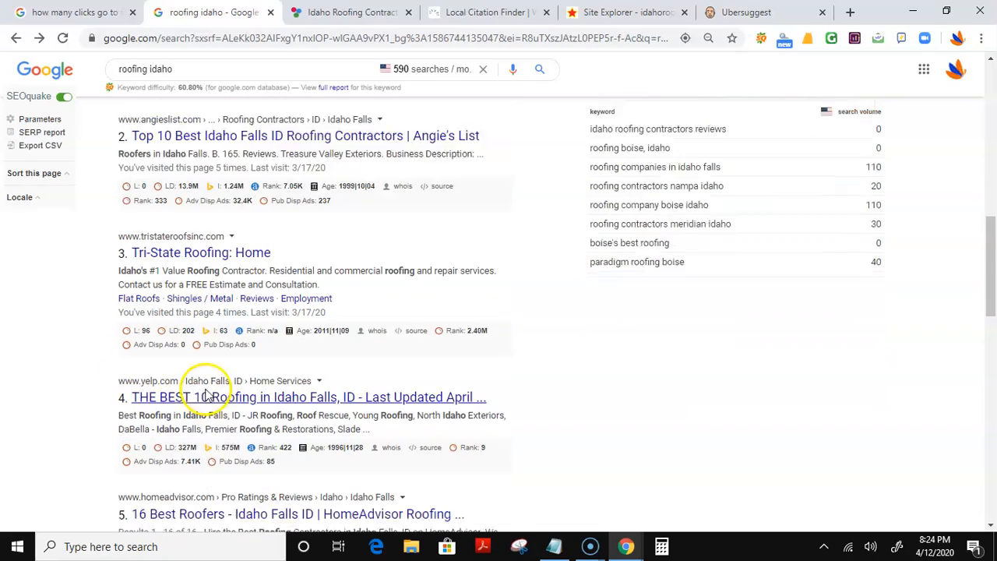
scroll(down, 3)
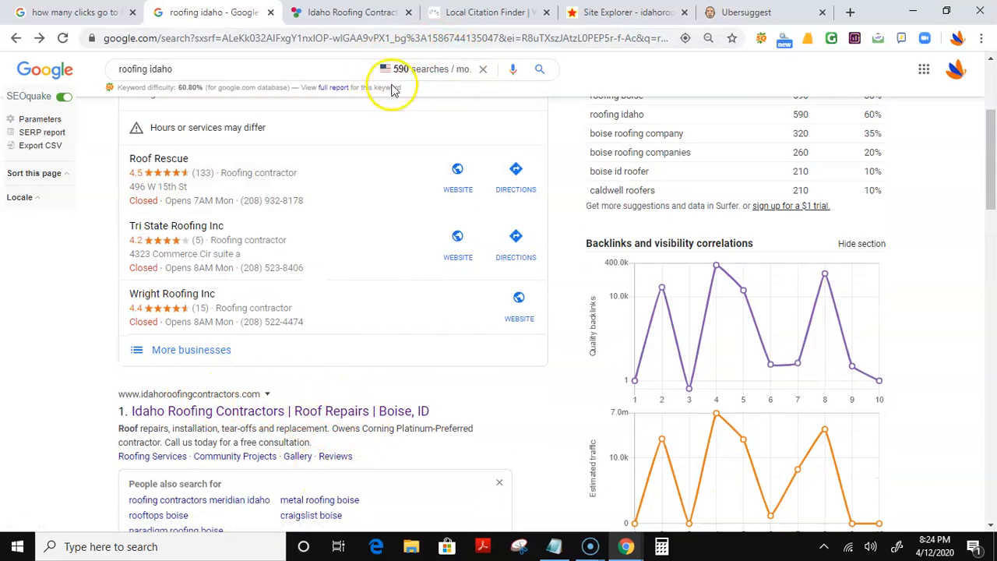
mouse_move(338, 397)
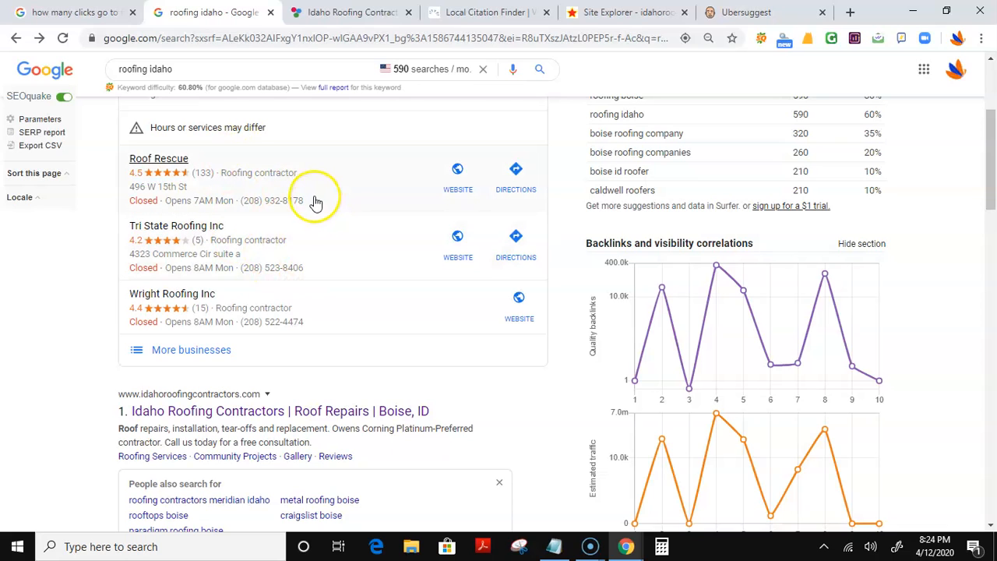
mouse_move(339, 283)
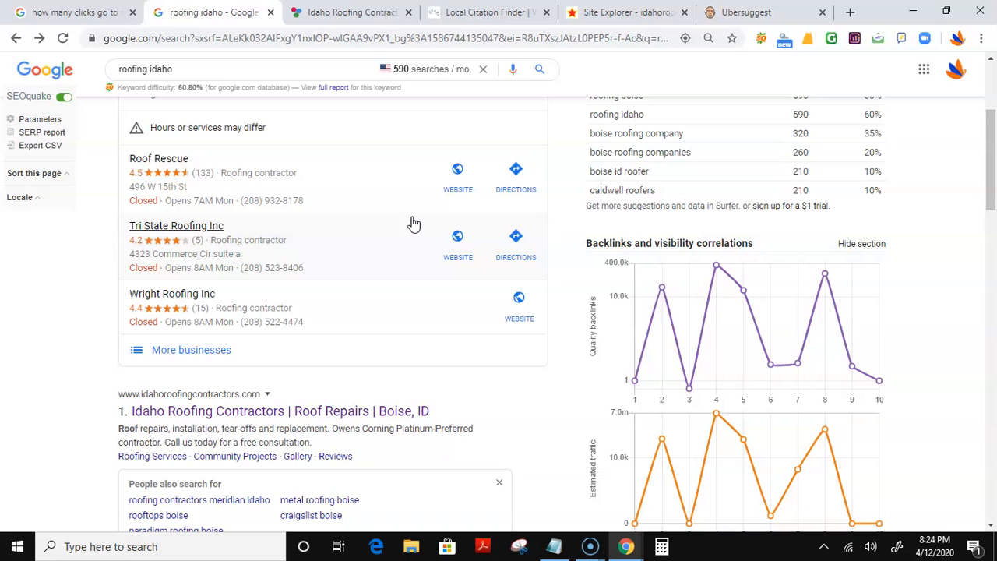
mouse_move(425, 230)
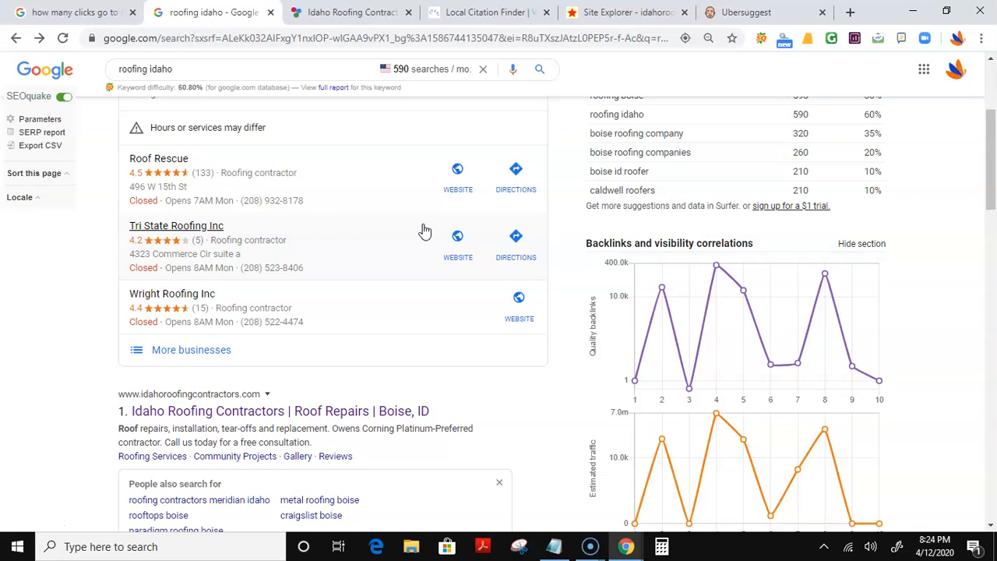
mouse_move(635, 86)
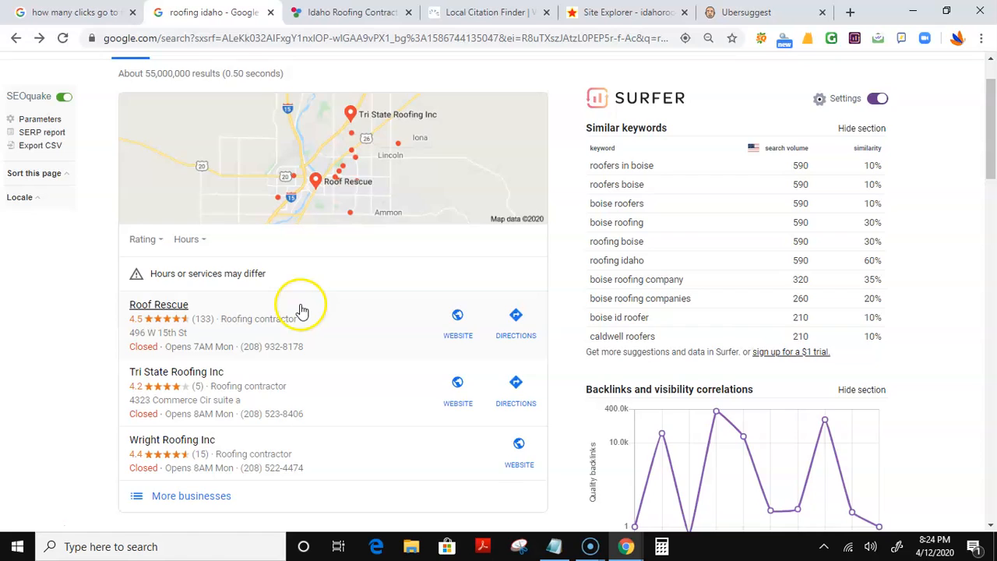
scroll(down, 3)
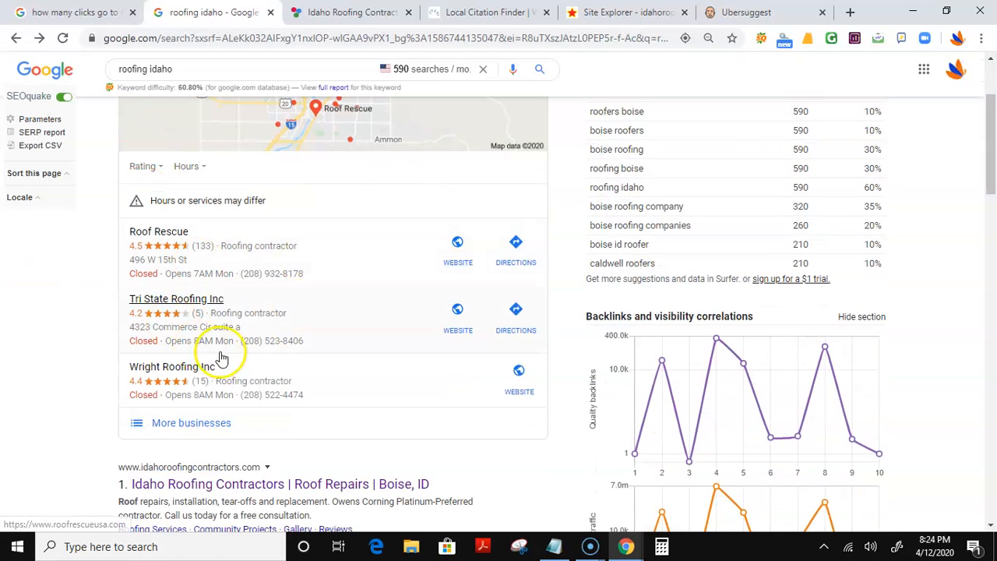
mouse_move(405, 463)
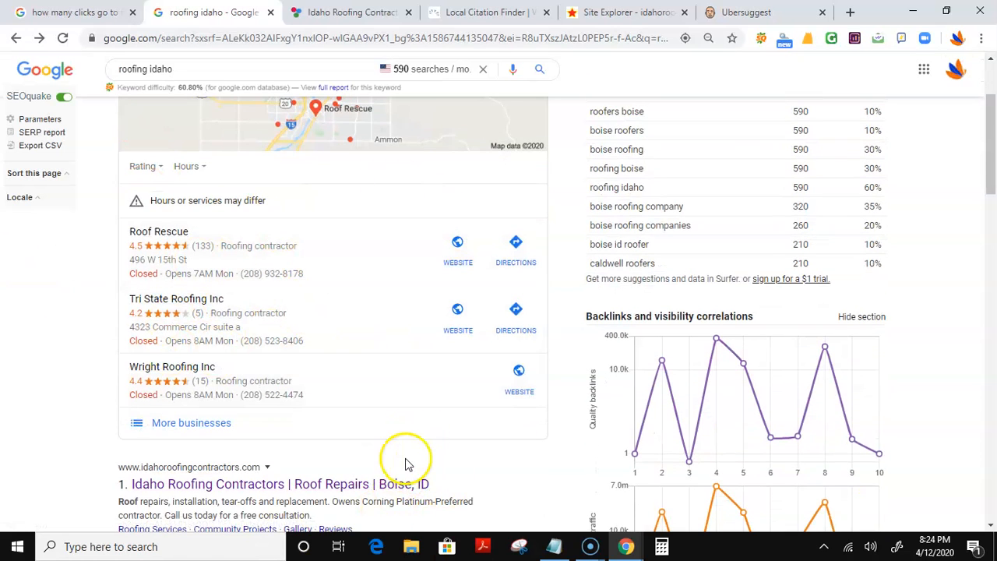
scroll(down, 3)
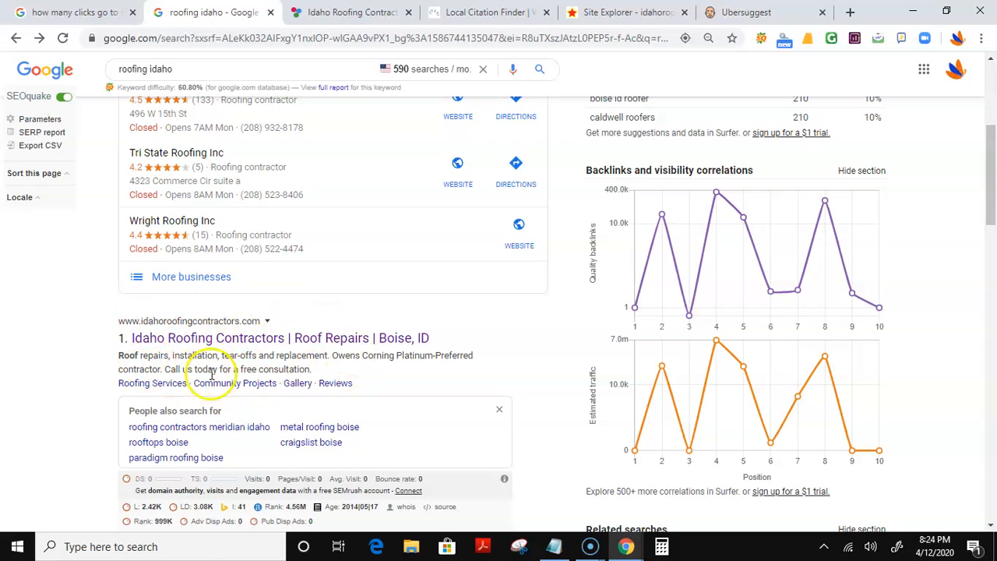
mouse_move(248, 368)
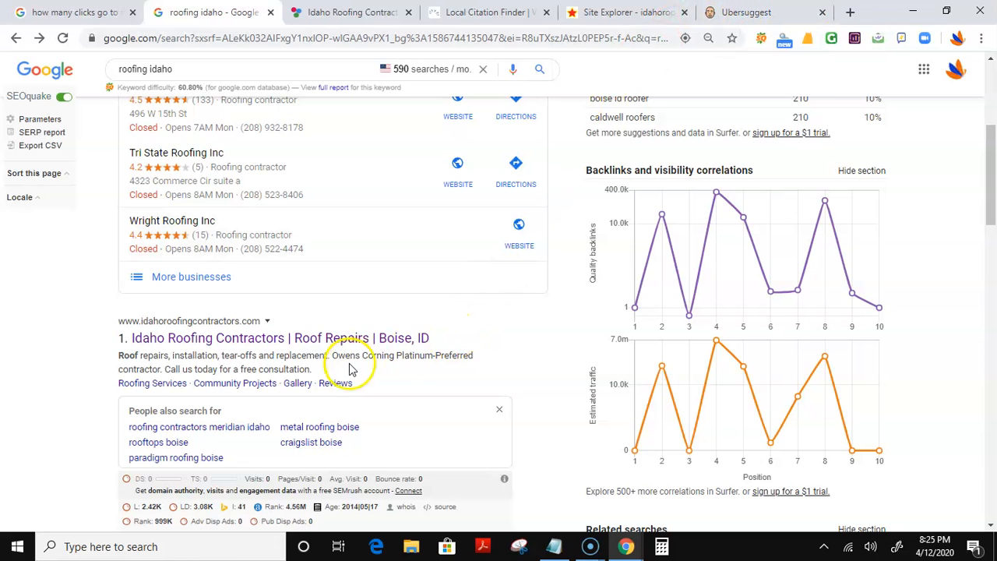
mouse_move(279, 421)
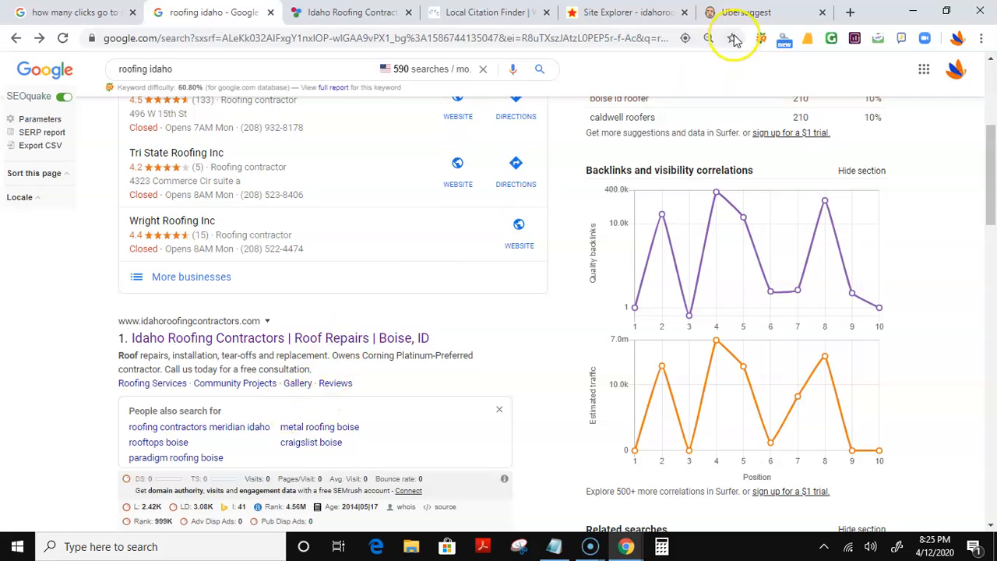
Check Ubersuggest's 320 monthly organic visits for idahoroofingcontractors.com, then scroll the Google results.
click(745, 11)
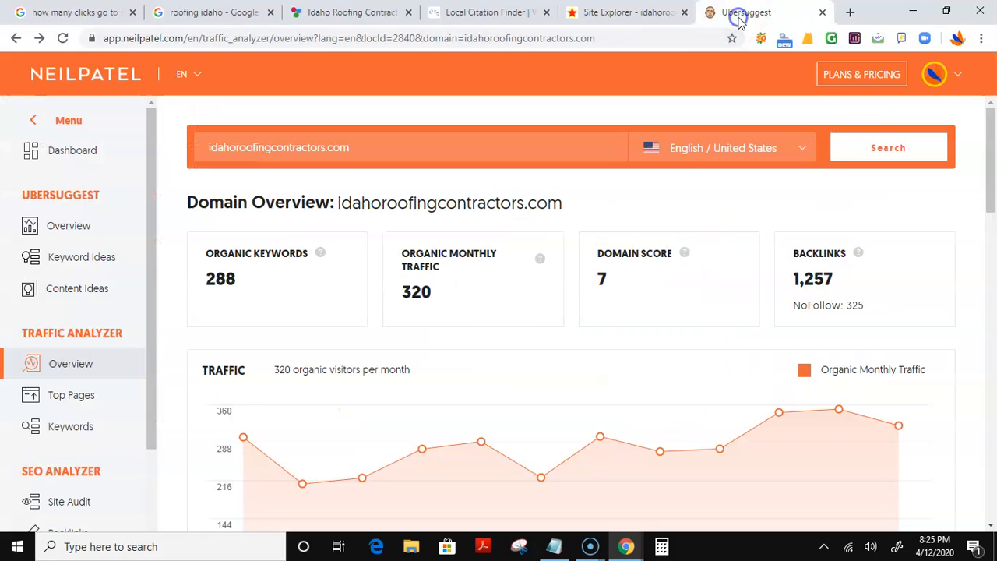
mouse_move(471, 272)
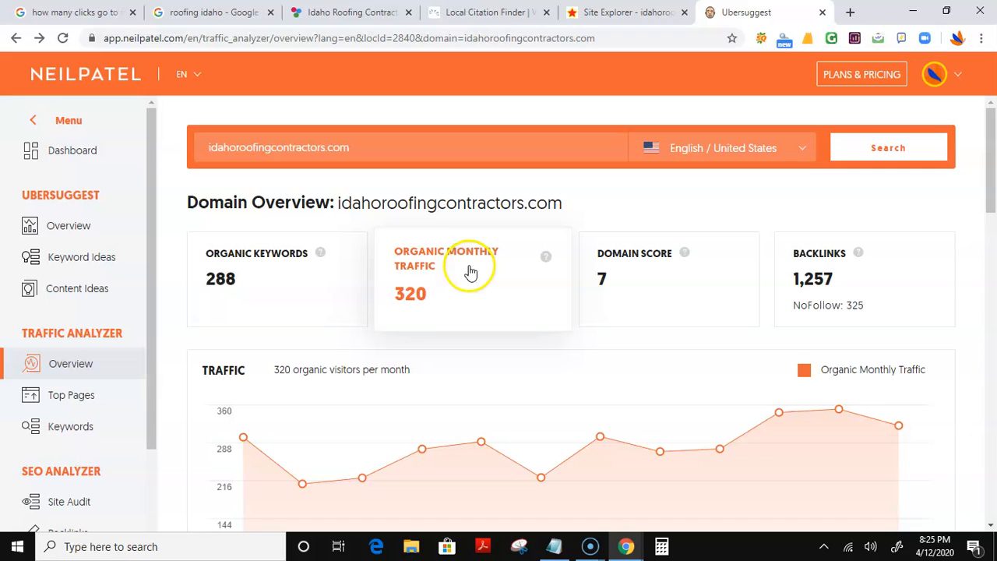
mouse_move(498, 256)
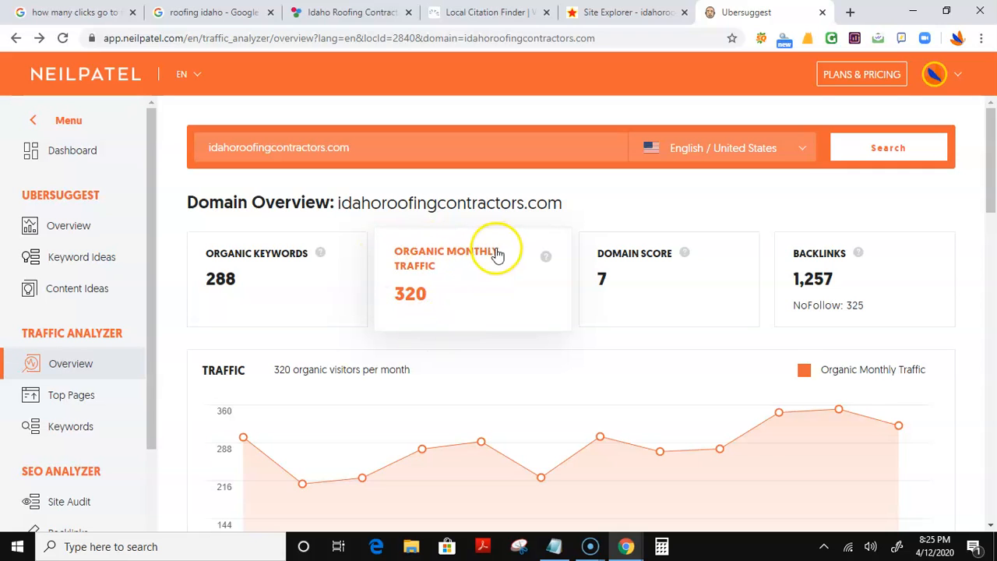
mouse_move(442, 297)
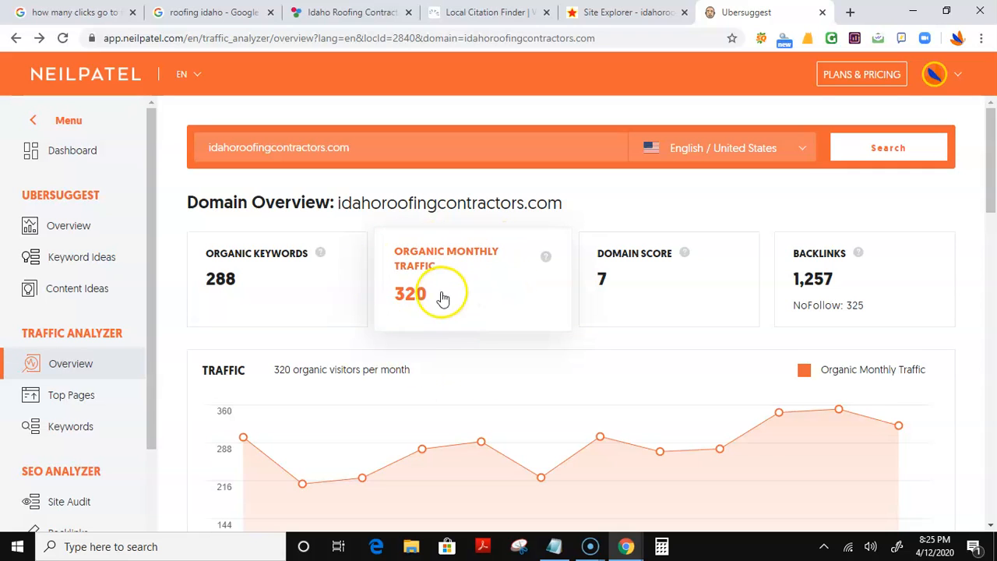
click(210, 12)
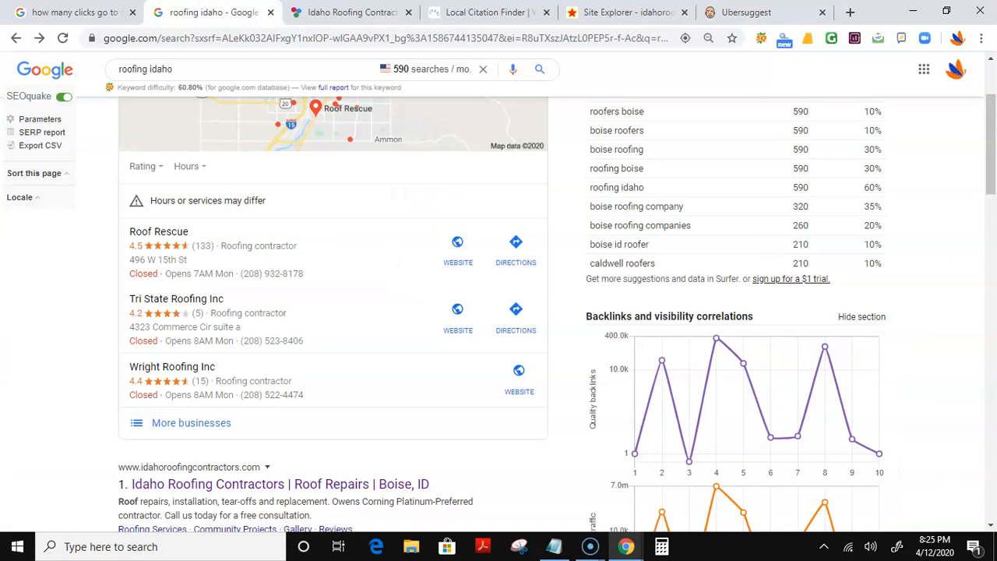
scroll(down, 3)
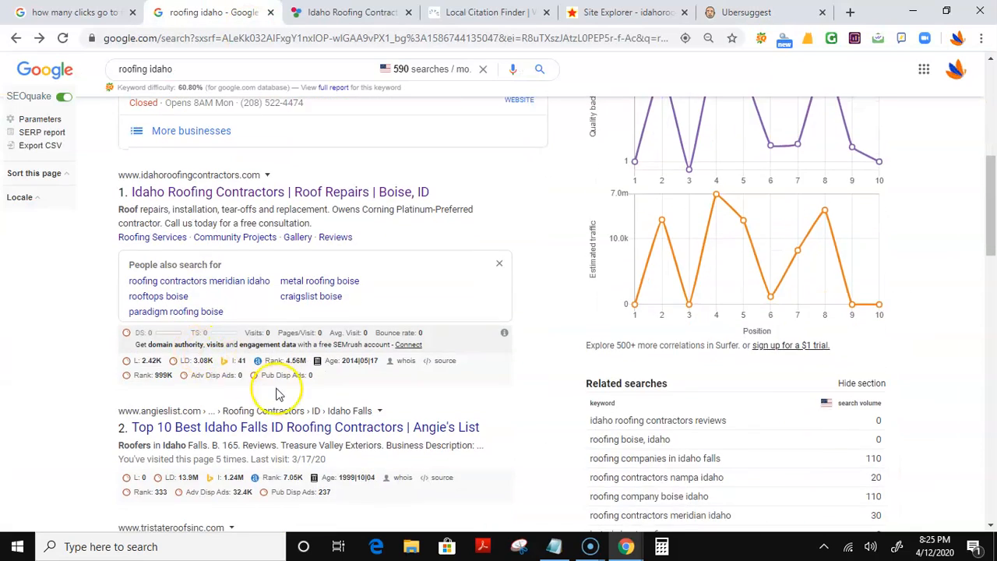
scroll(down, 3)
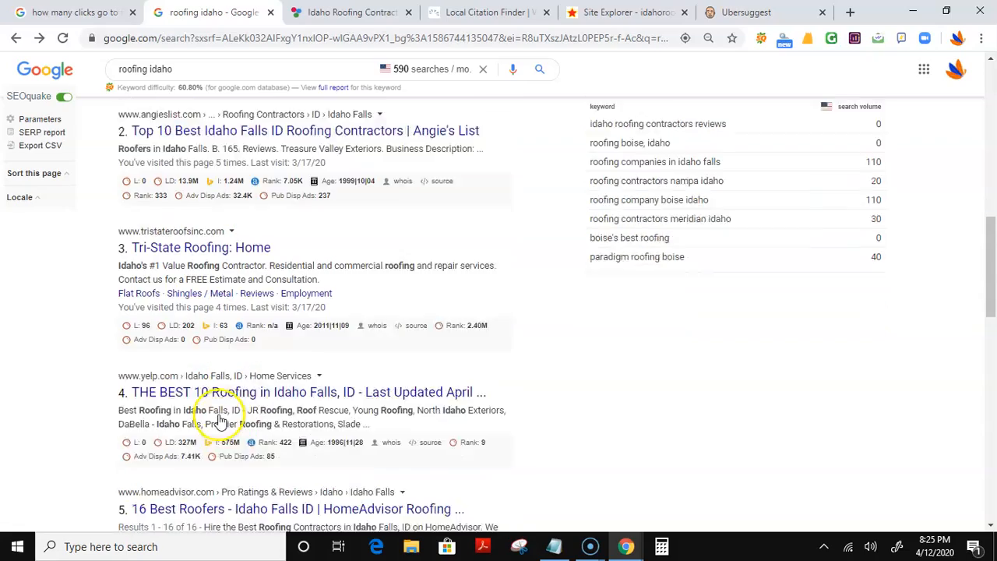